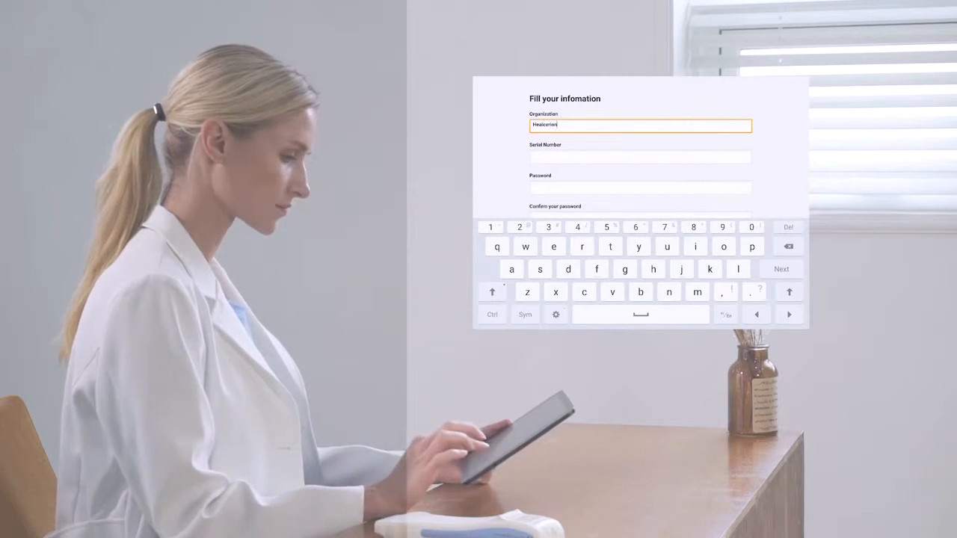
click(640, 157)
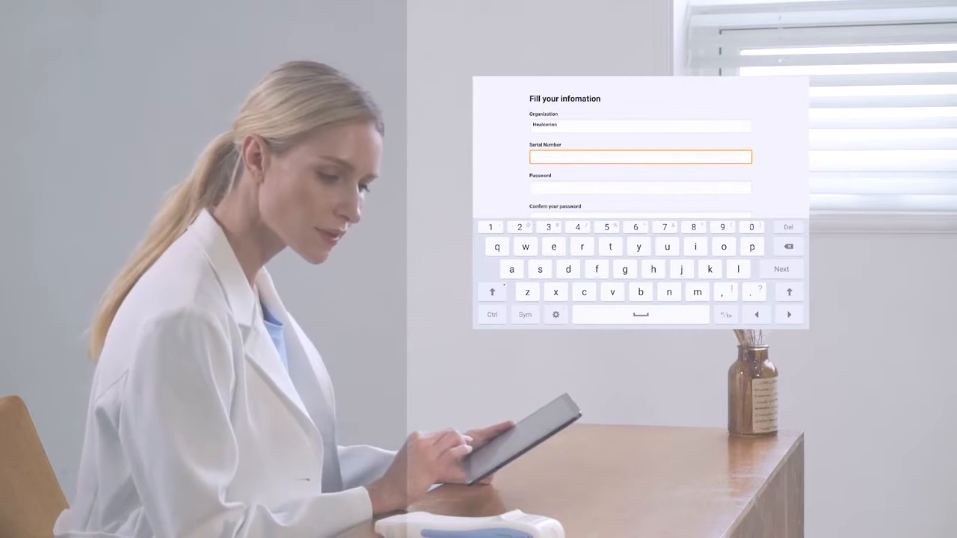
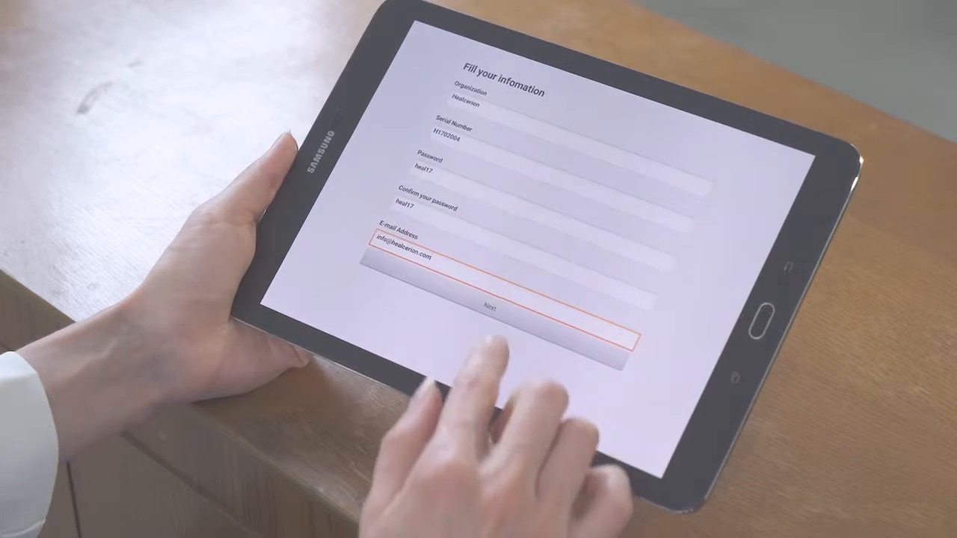
click(498, 326)
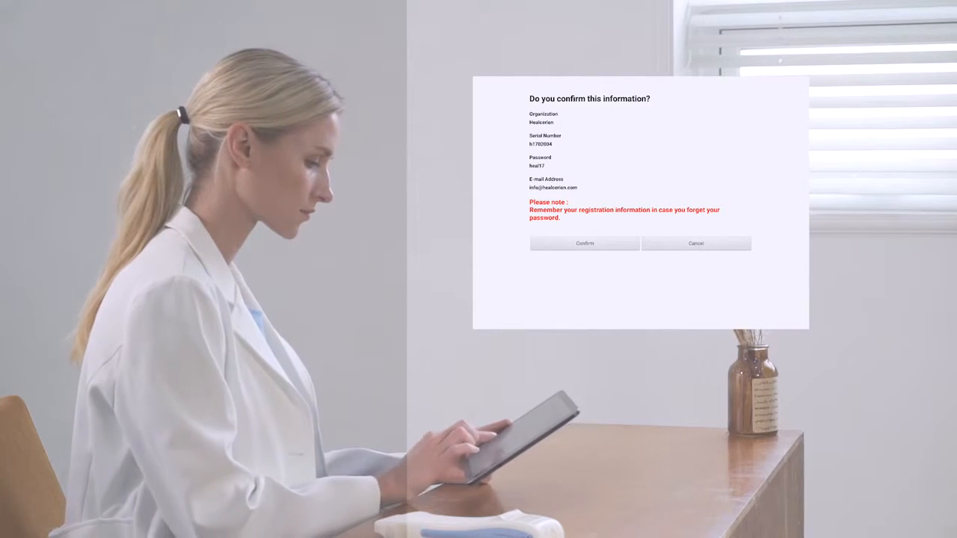
click(584, 243)
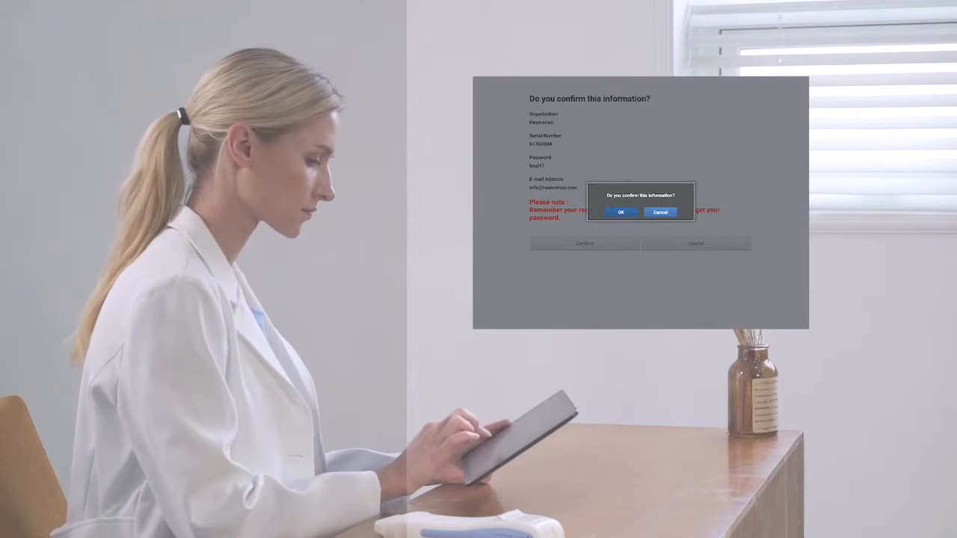
click(621, 213)
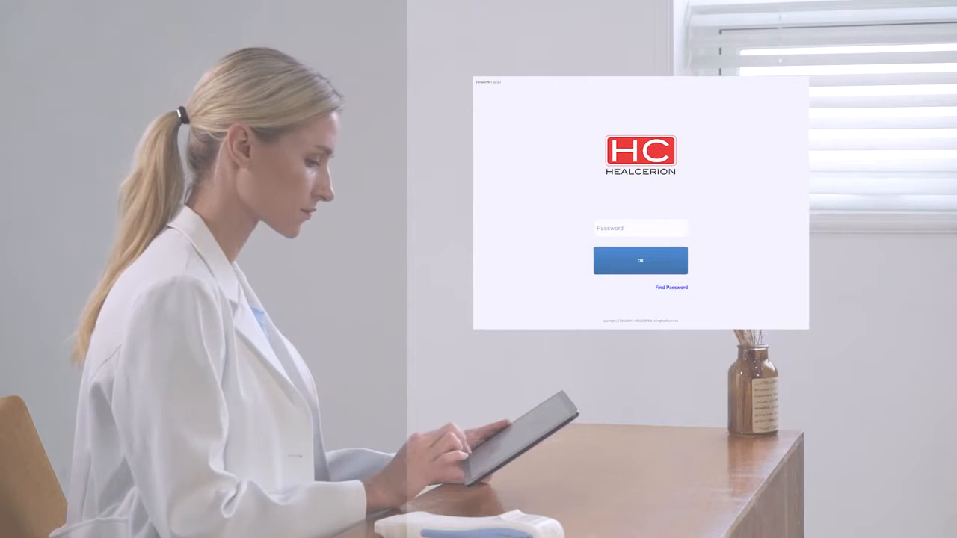
Log in to SONON, then go back to the Android home screen.
click(641, 228)
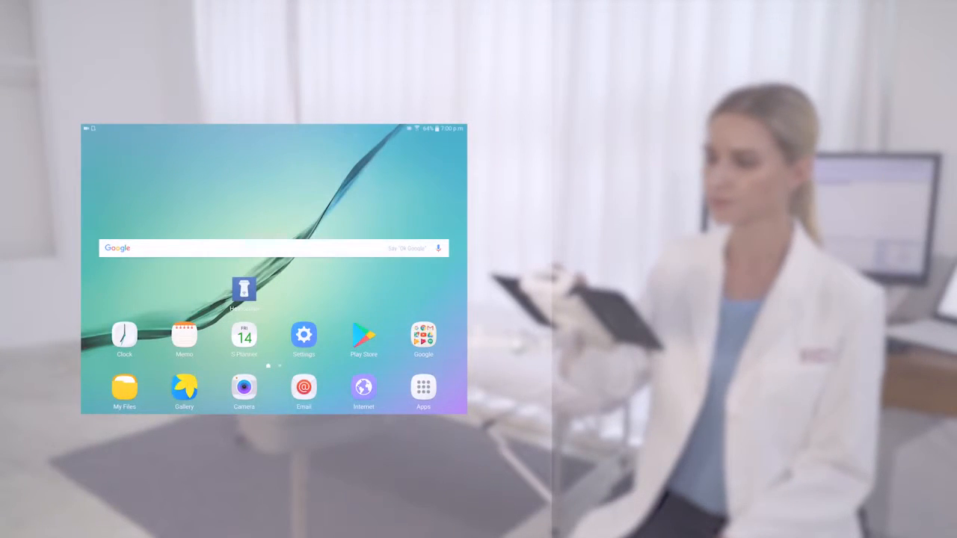
In Android Settings, connect to the SONON300L-H-1702004 probe Wi-Fi network.
click(303, 333)
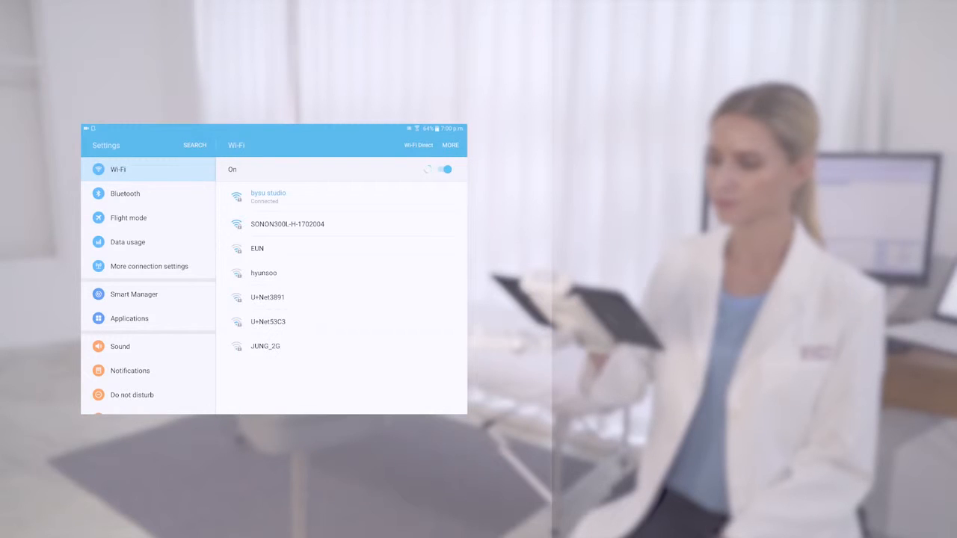
click(288, 224)
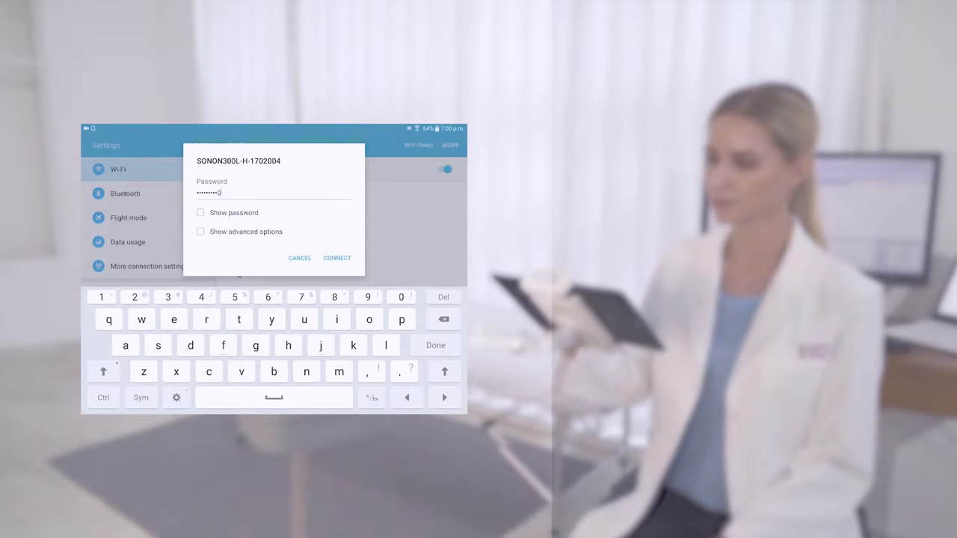
click(336, 258)
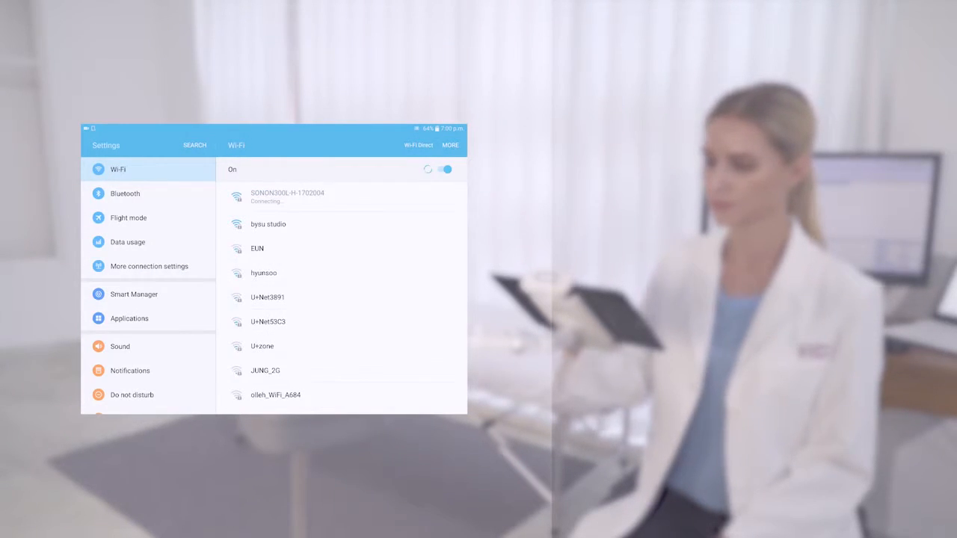
Connect to the HospitalPACS Wi-Fi network with its password.
click(288, 196)
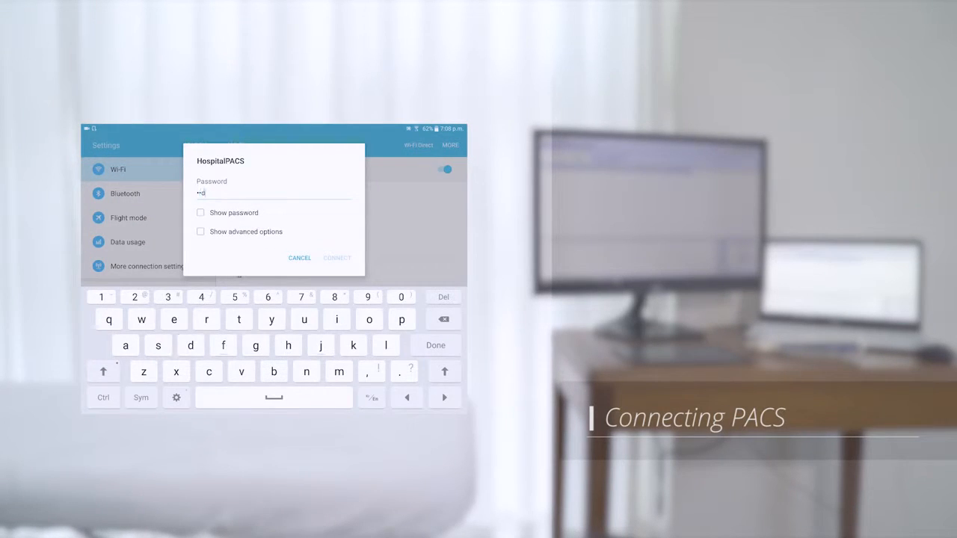
text(password)
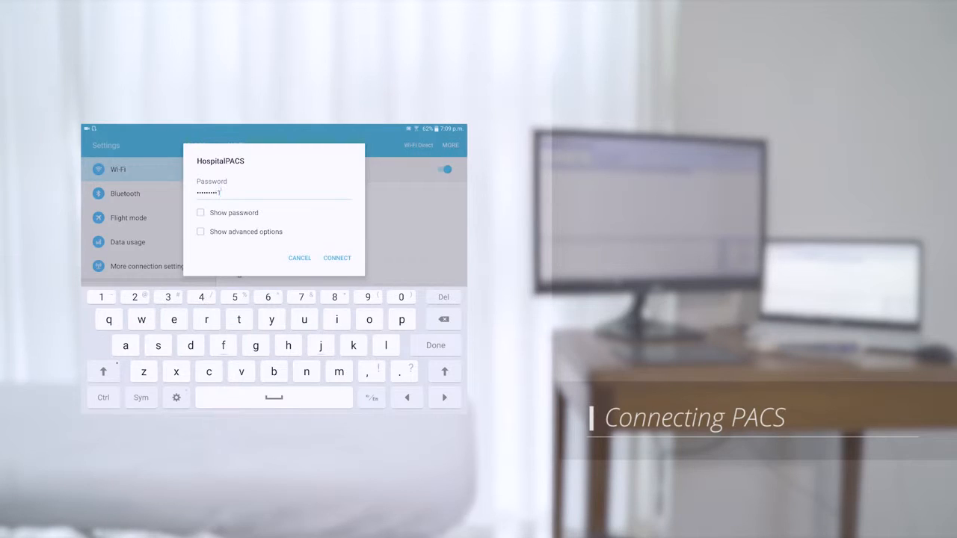
click(337, 258)
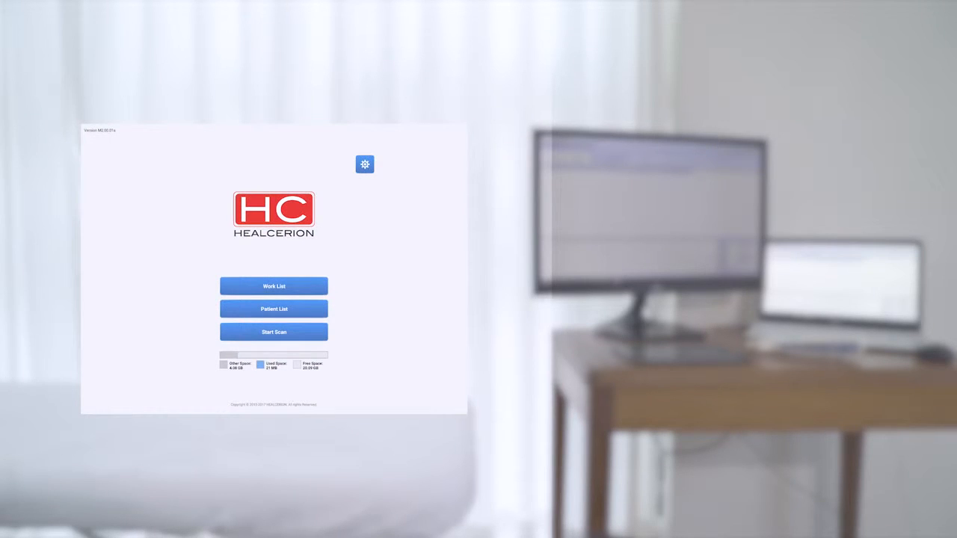
Go to the DICOM settings and begin typing the PACS IP address (172).
click(365, 165)
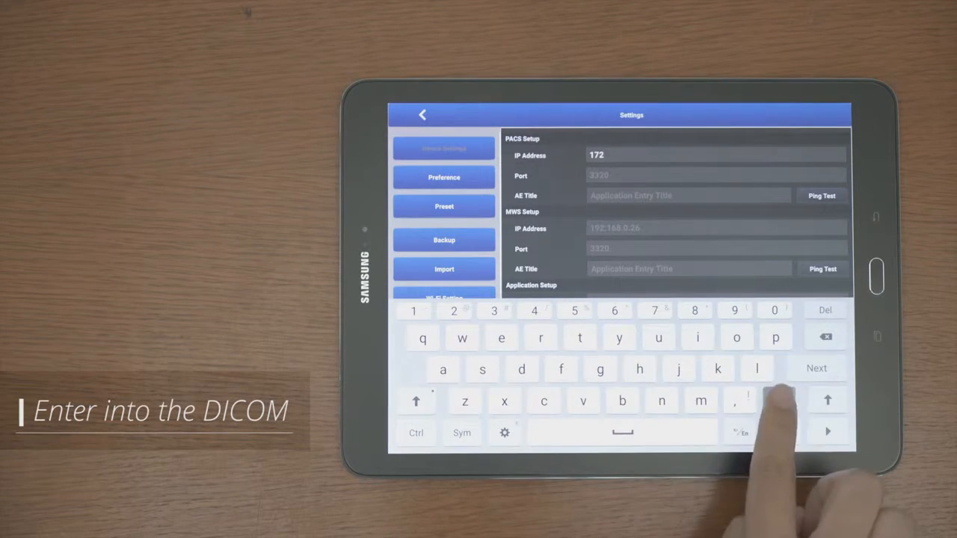
Fill in the PACS, worklist server and AE Title fields, ping-test the worklist server, and save.
text(HCPACS)
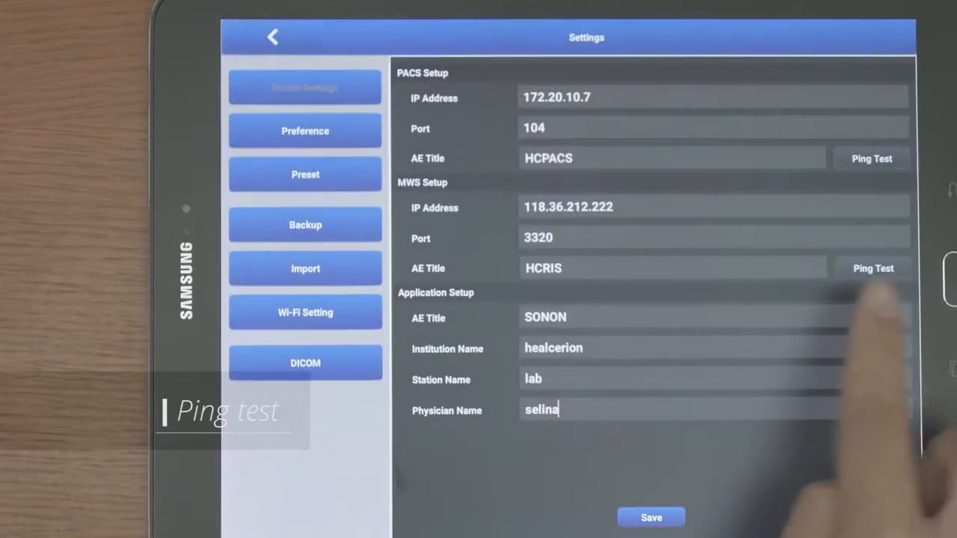
click(871, 267)
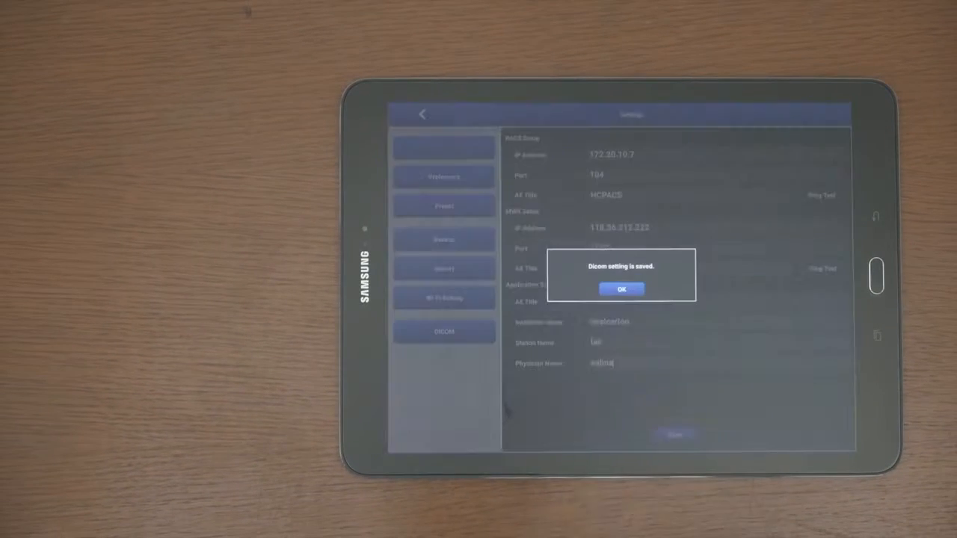
click(623, 288)
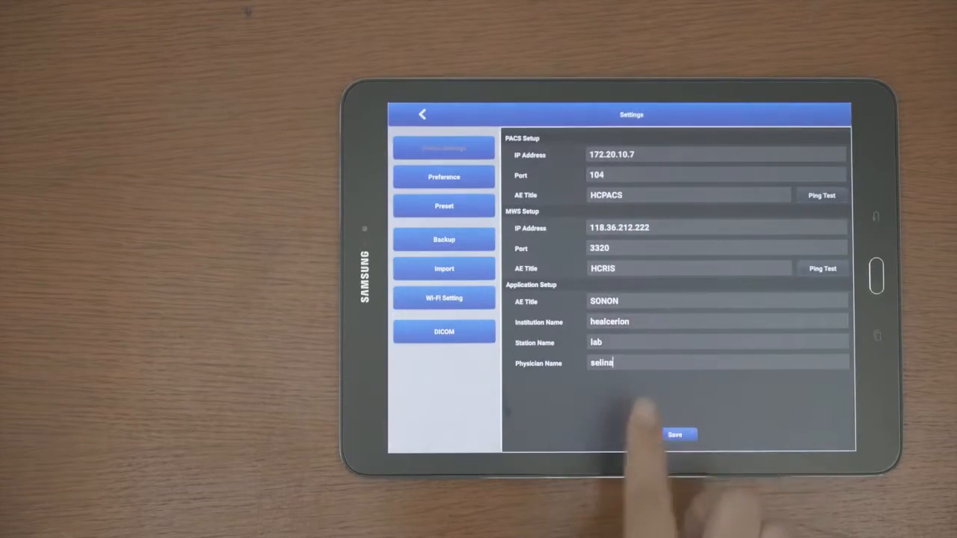
click(680, 434)
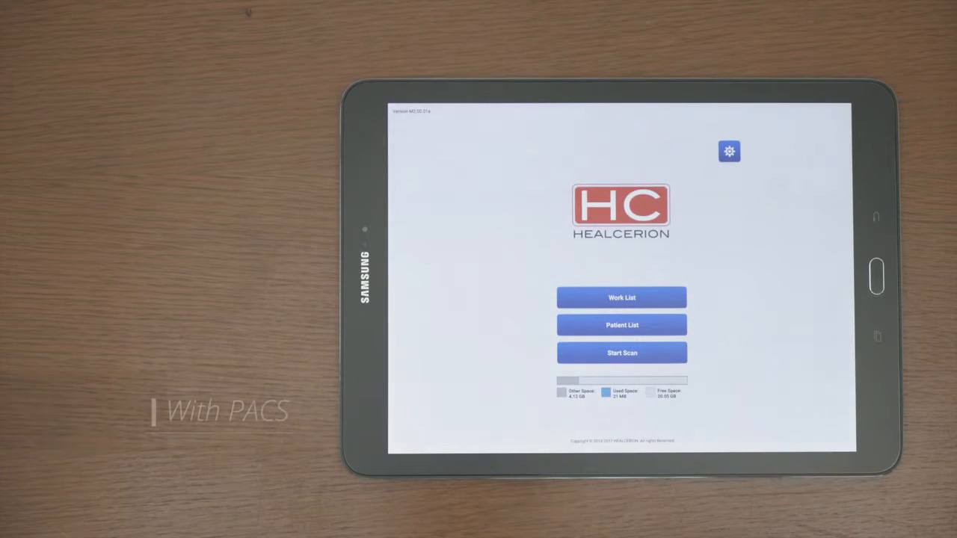
Update the Work List to download the latest worklist, then close it.
click(621, 297)
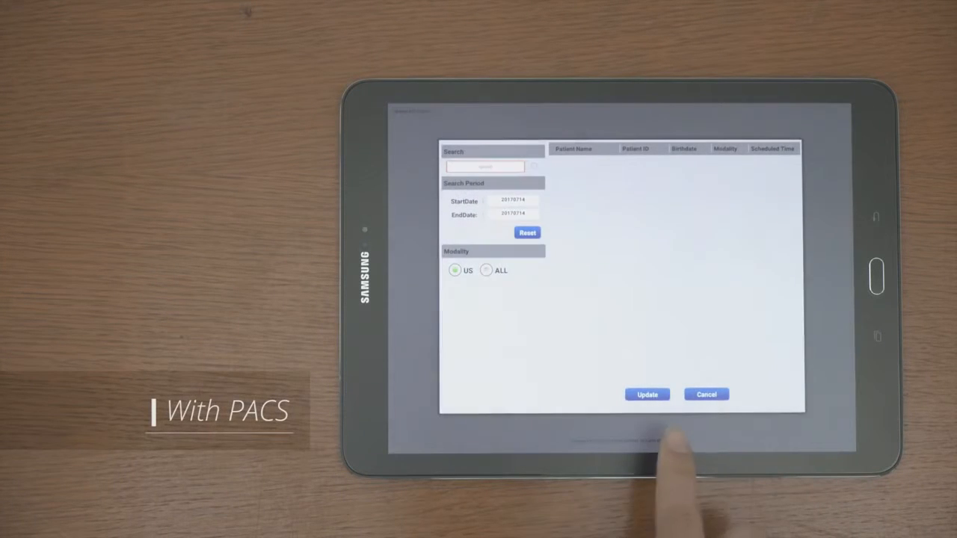
click(646, 394)
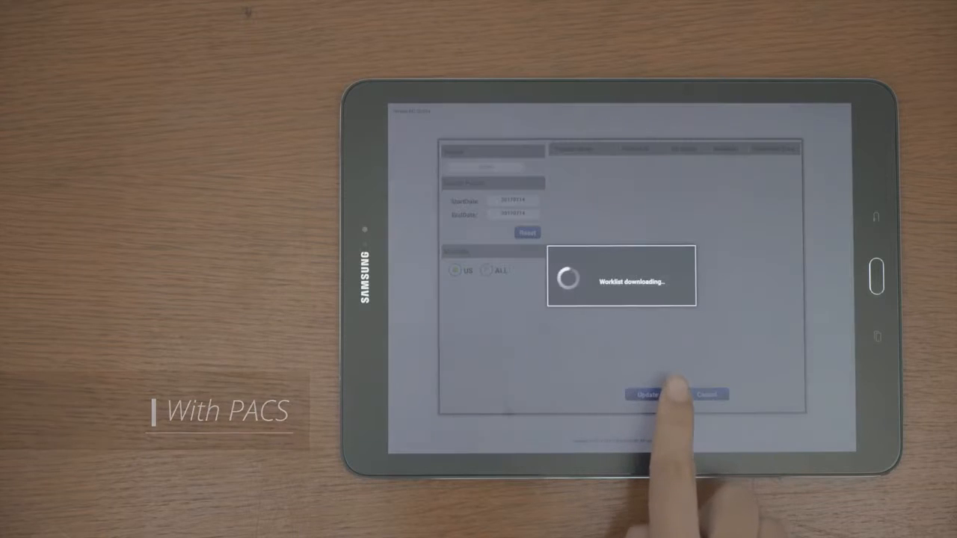
click(647, 395)
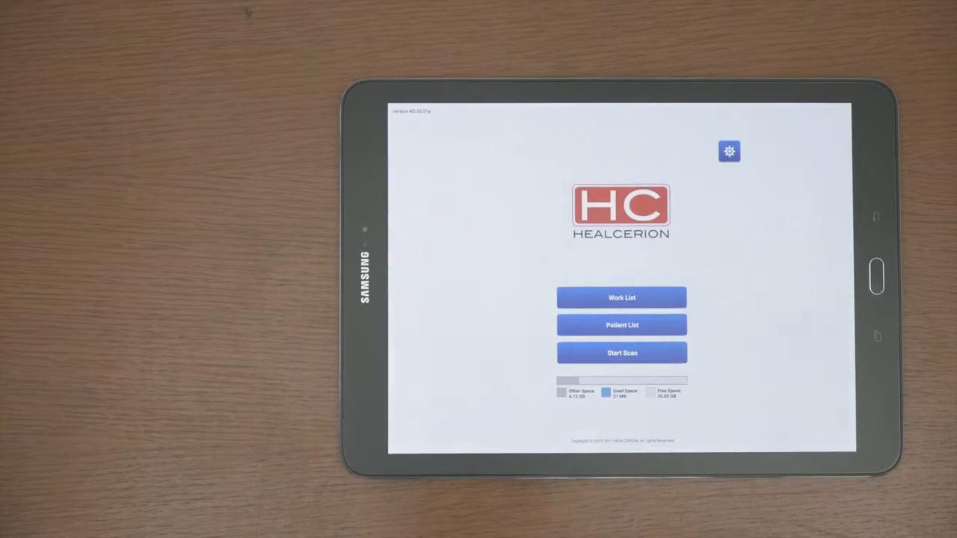
click(621, 353)
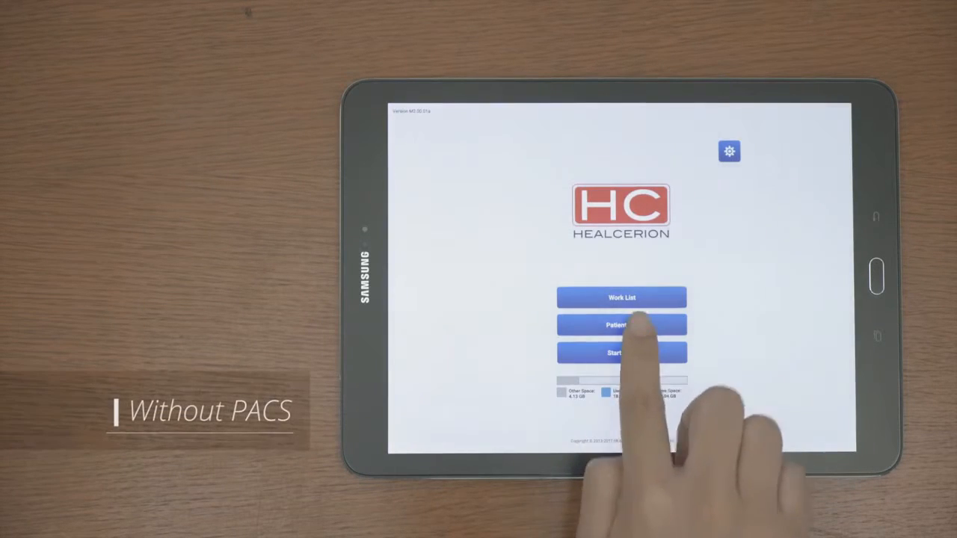
click(621, 324)
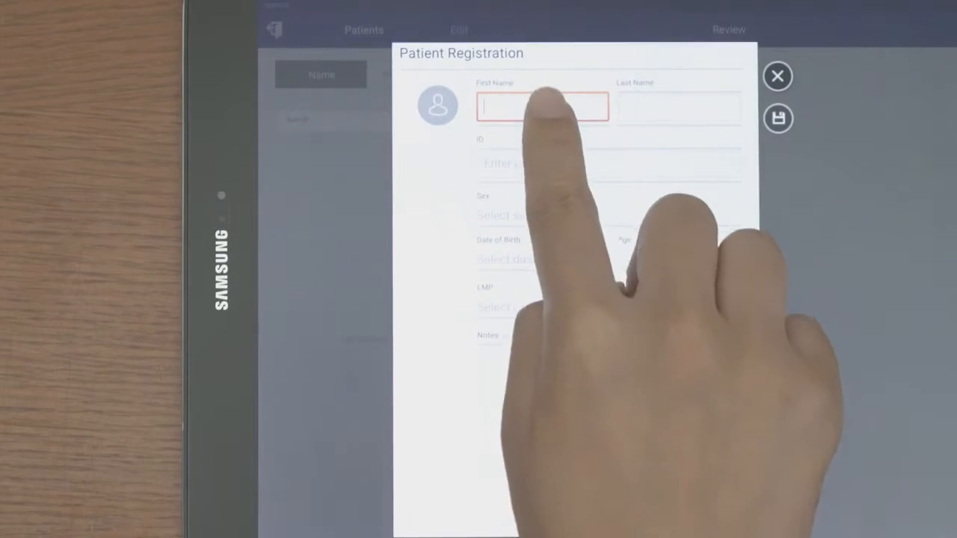
click(542, 106)
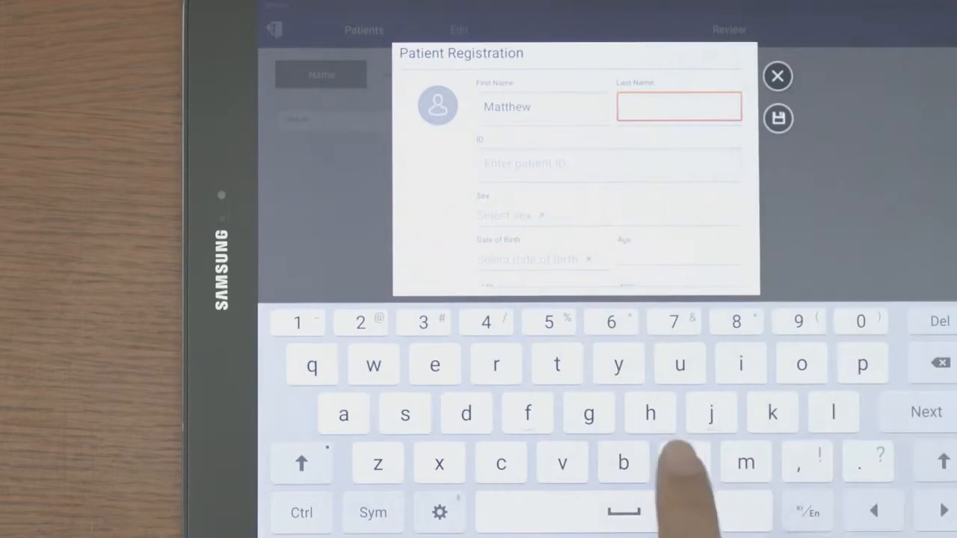
text(Nelso)
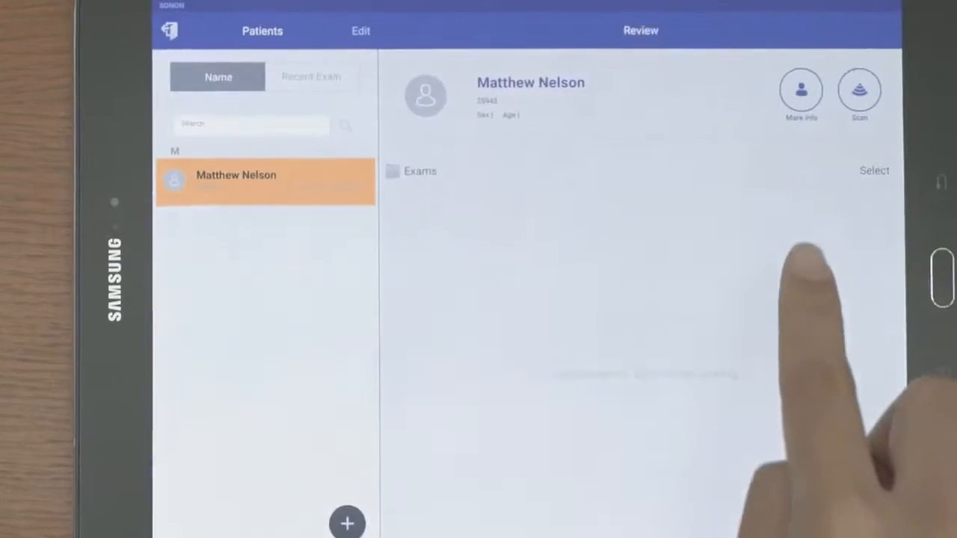
click(860, 90)
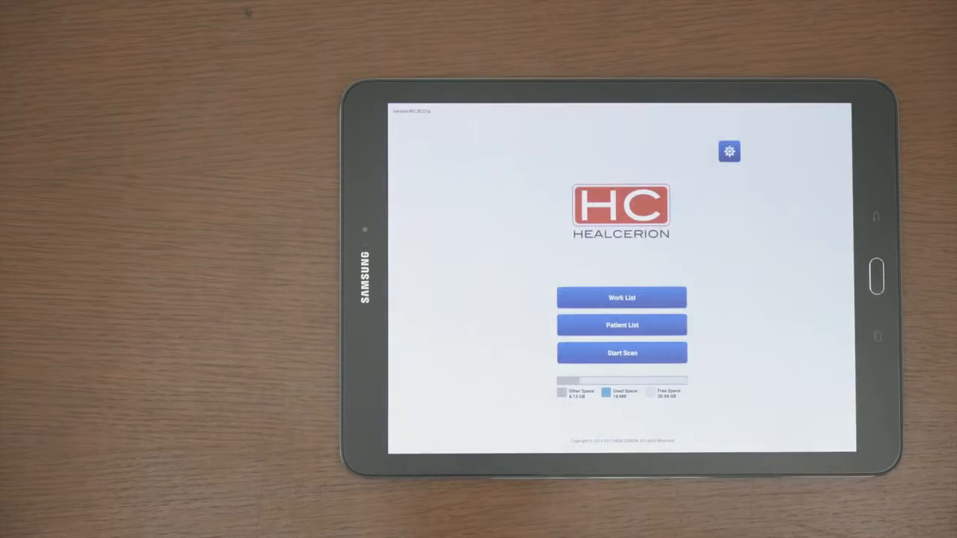
click(622, 352)
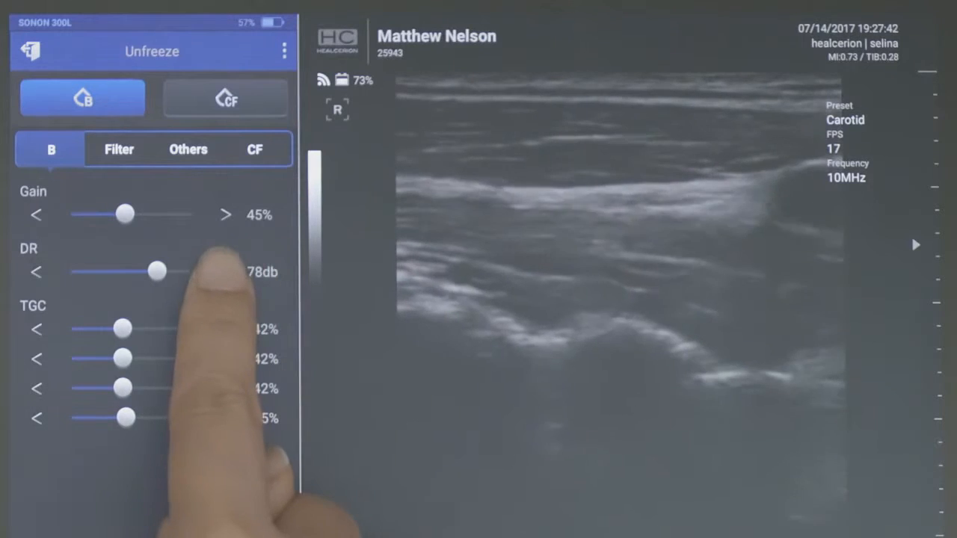
Turn on color flow with a Large color box, then record and save a video clip.
drag(157, 271, 124, 271)
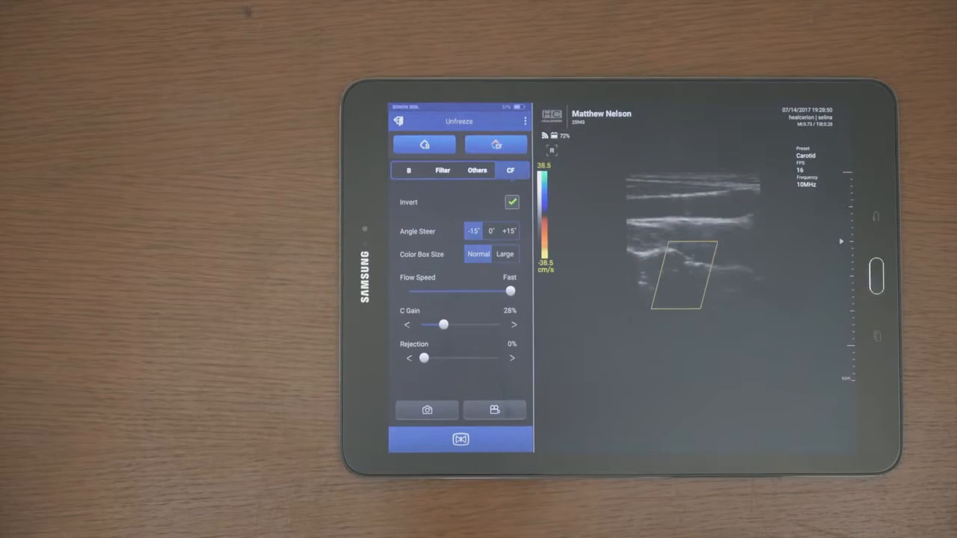
click(681, 262)
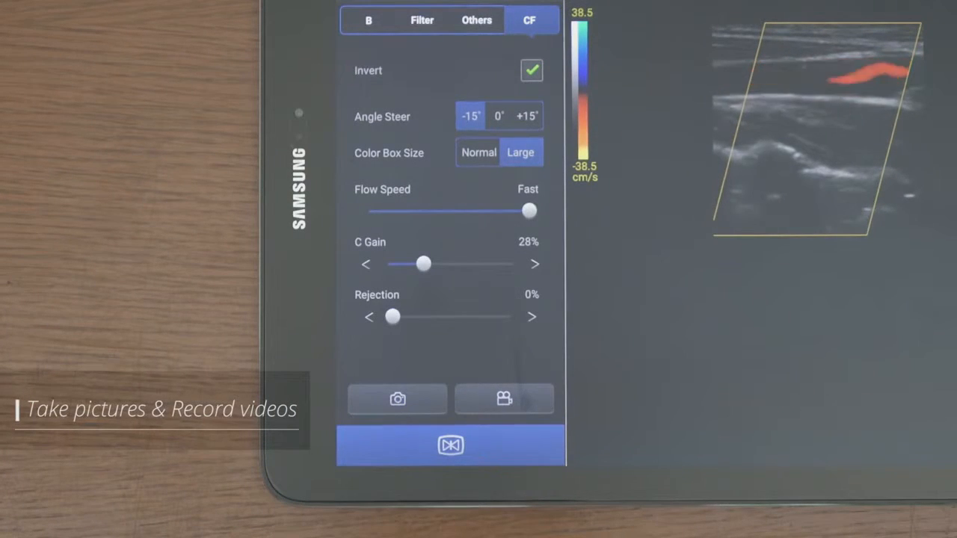
click(504, 400)
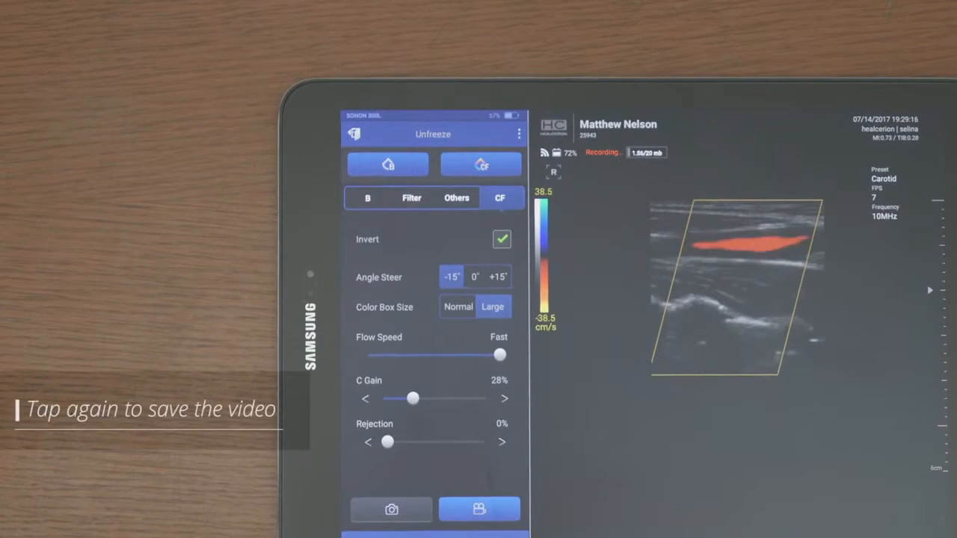
click(481, 510)
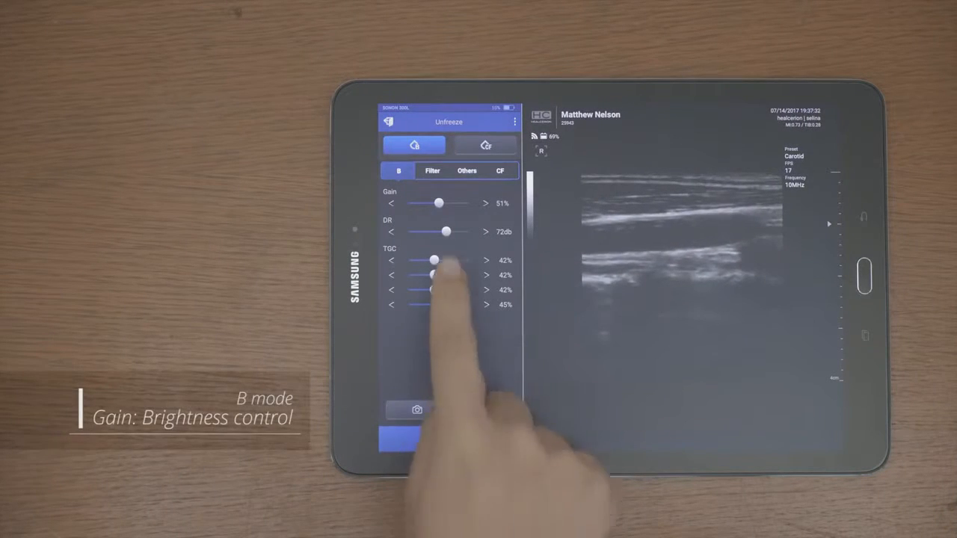
Set gain 45%, TGC about 50%, frame averaging level 3, SRI D and gray map E.
drag(439, 203, 471, 203)
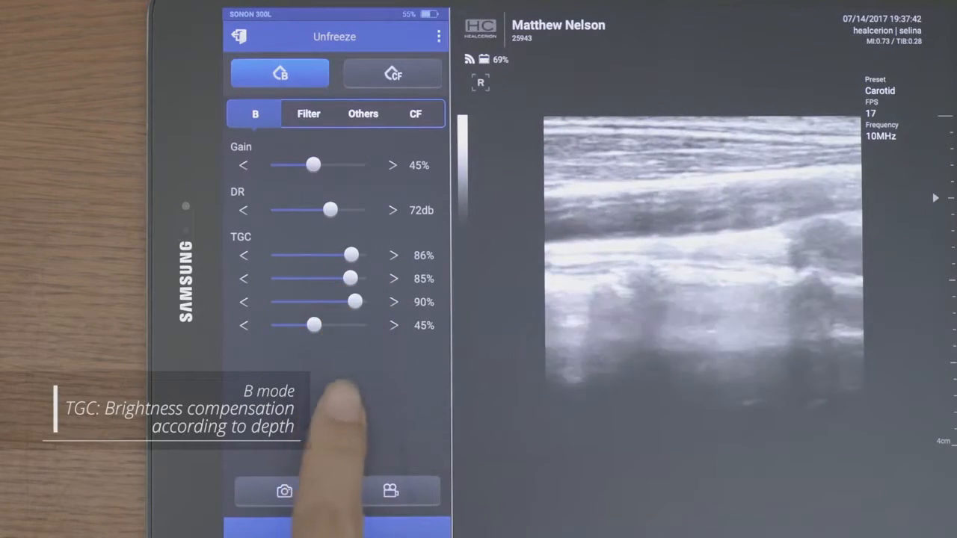
drag(314, 325, 358, 325)
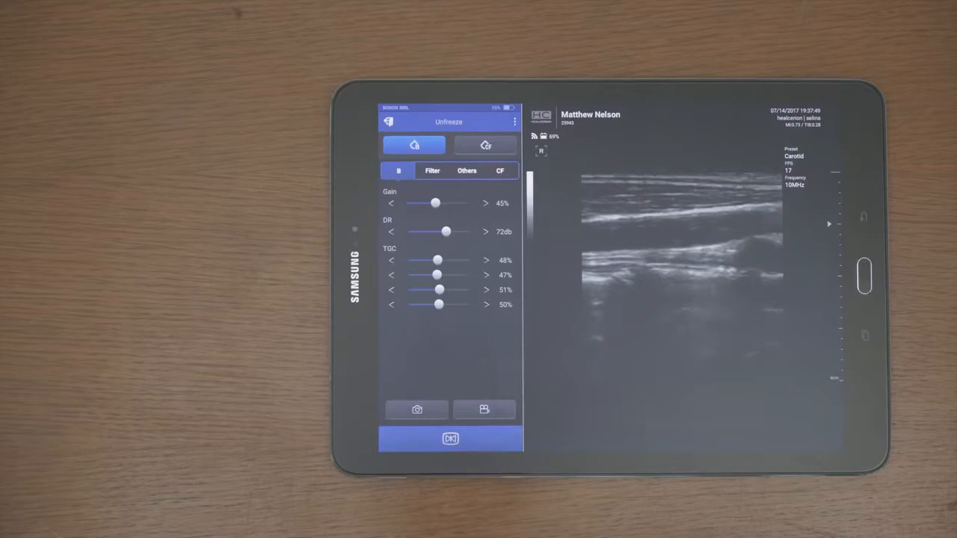
click(432, 171)
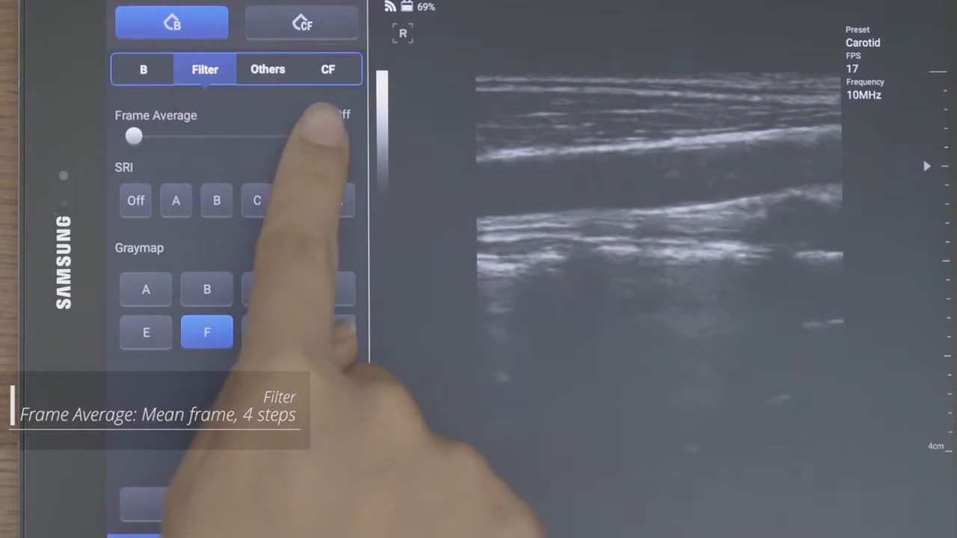
drag(133, 135, 331, 136)
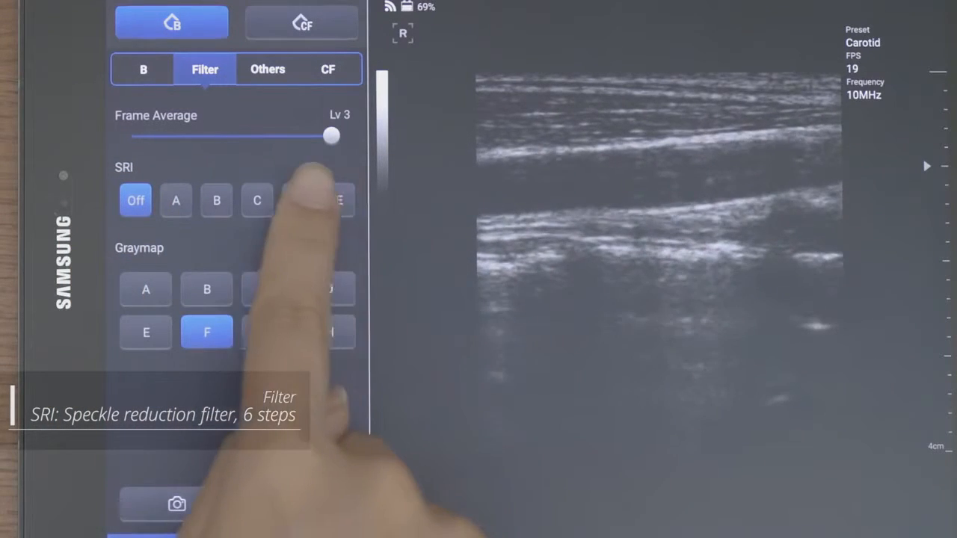
click(298, 200)
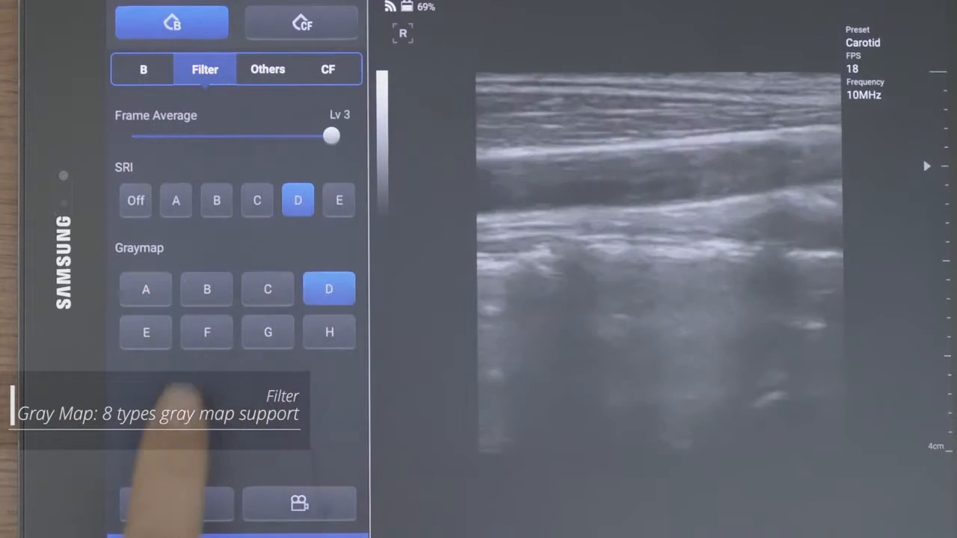
click(145, 332)
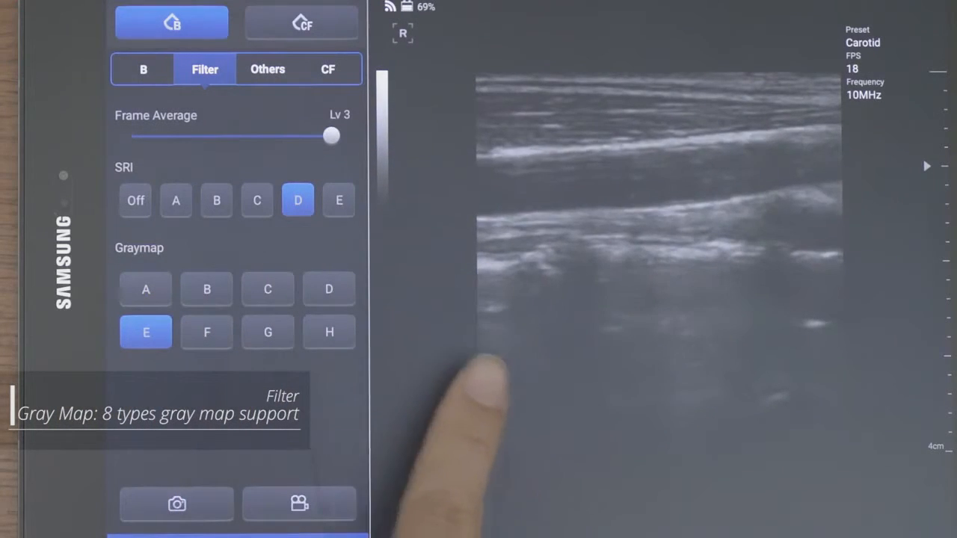
click(267, 69)
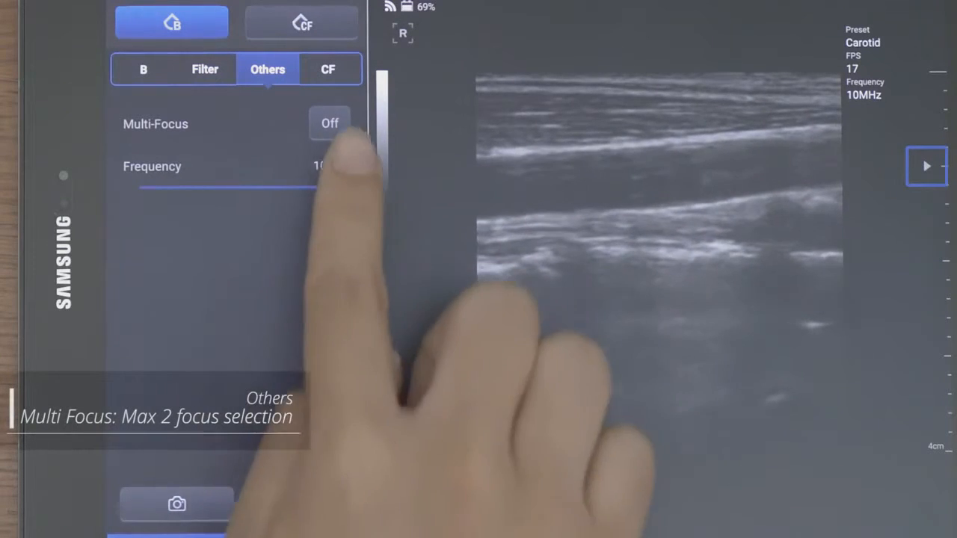
Switch Multi-Focus on and slide the imaging frequency down to 7.5 MHz.
click(329, 123)
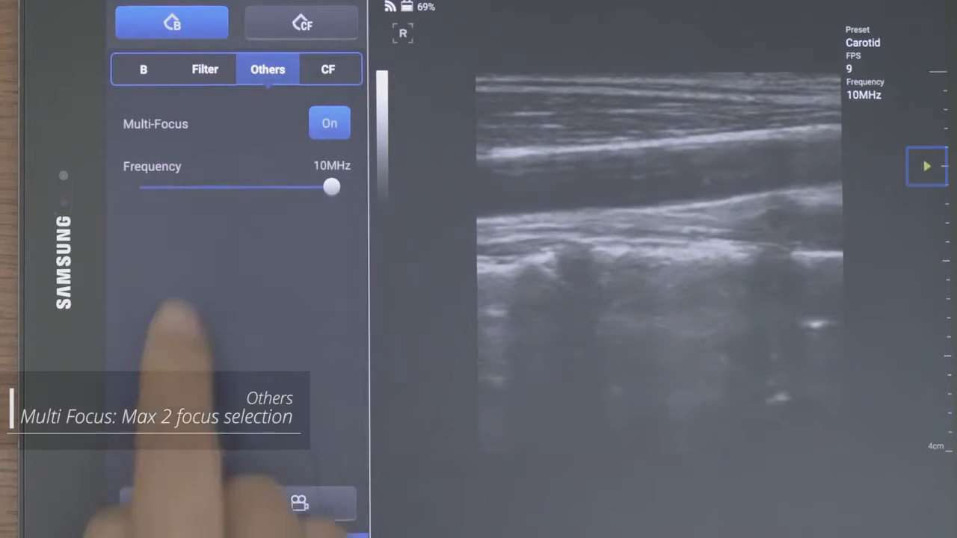
drag(332, 187, 238, 187)
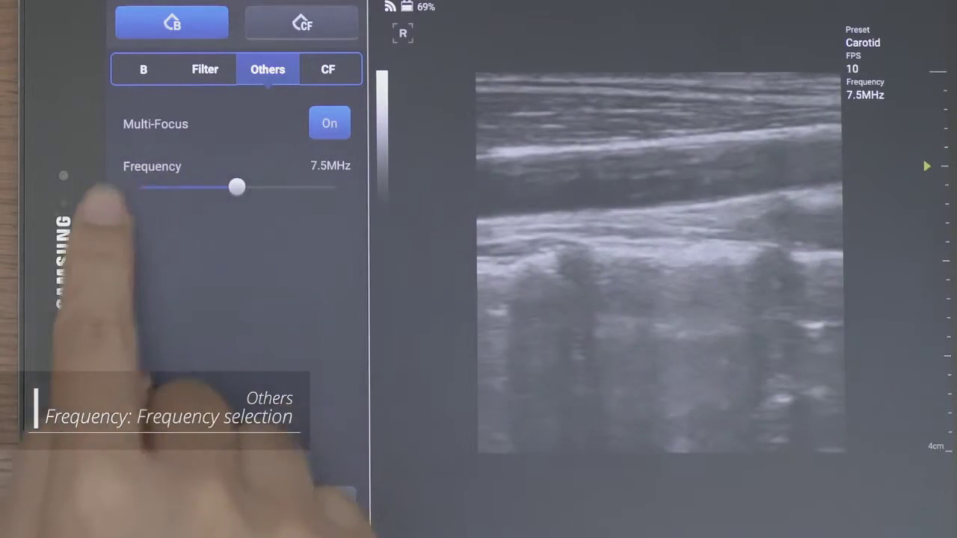
drag(237, 187, 38, 187)
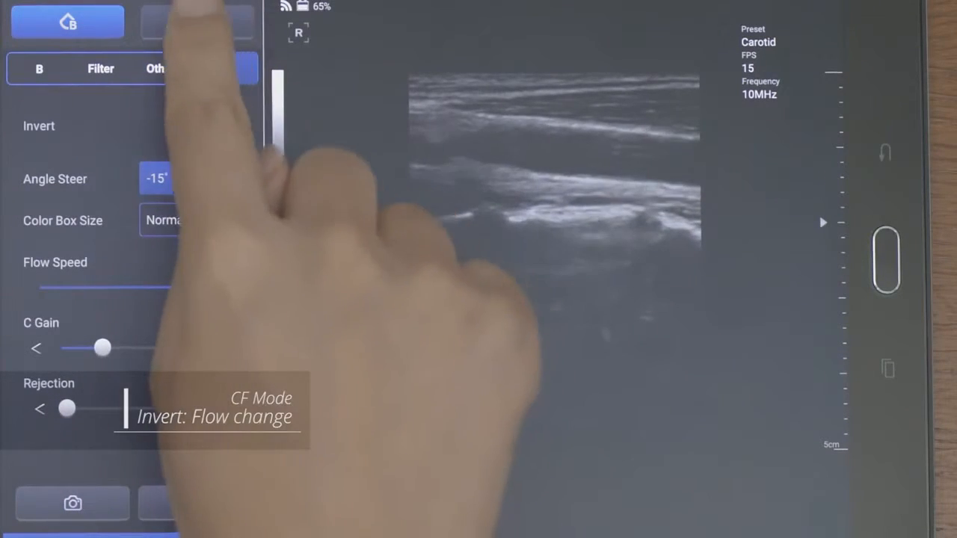
Enable color flow, steer the box to -15 degrees, keep normal size, set medium flow speed.
click(197, 20)
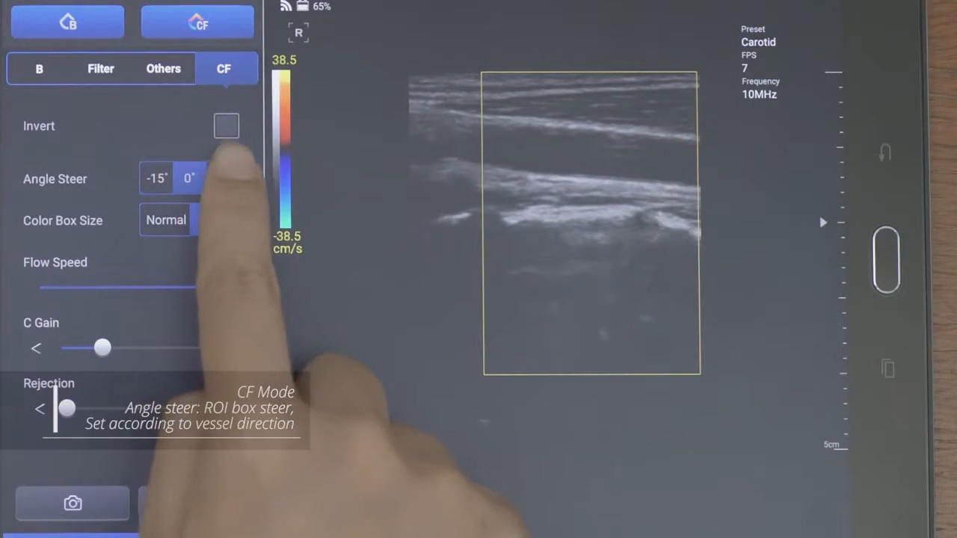
click(156, 178)
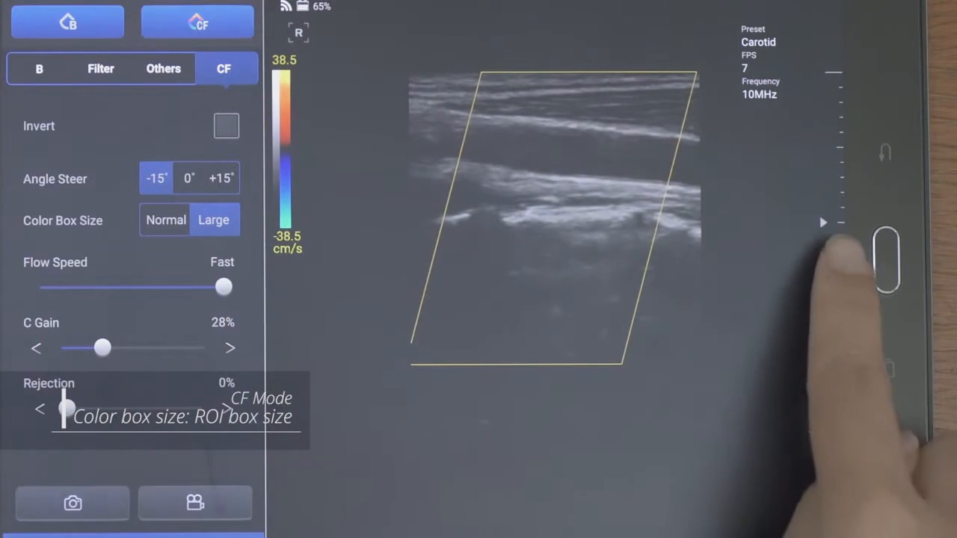
click(166, 220)
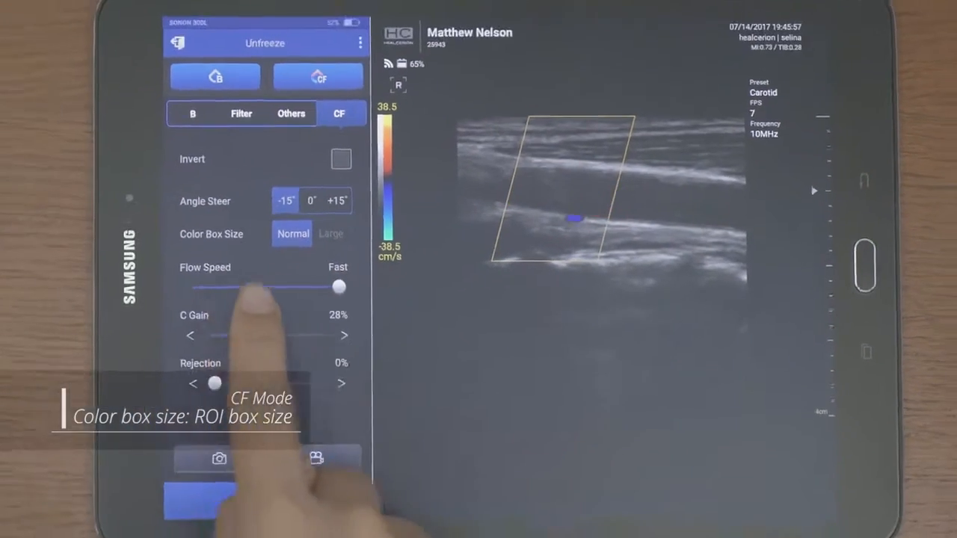
drag(341, 288, 255, 288)
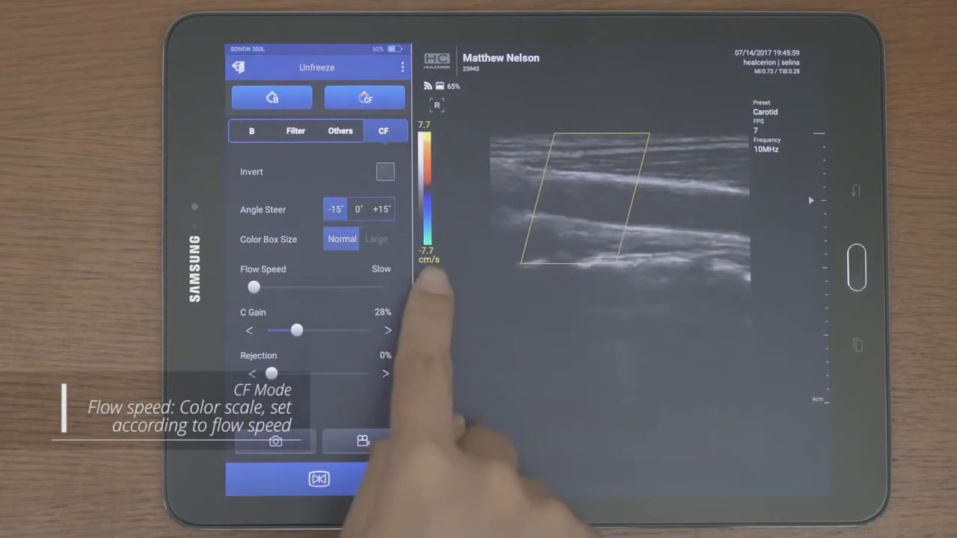
drag(254, 287, 319, 287)
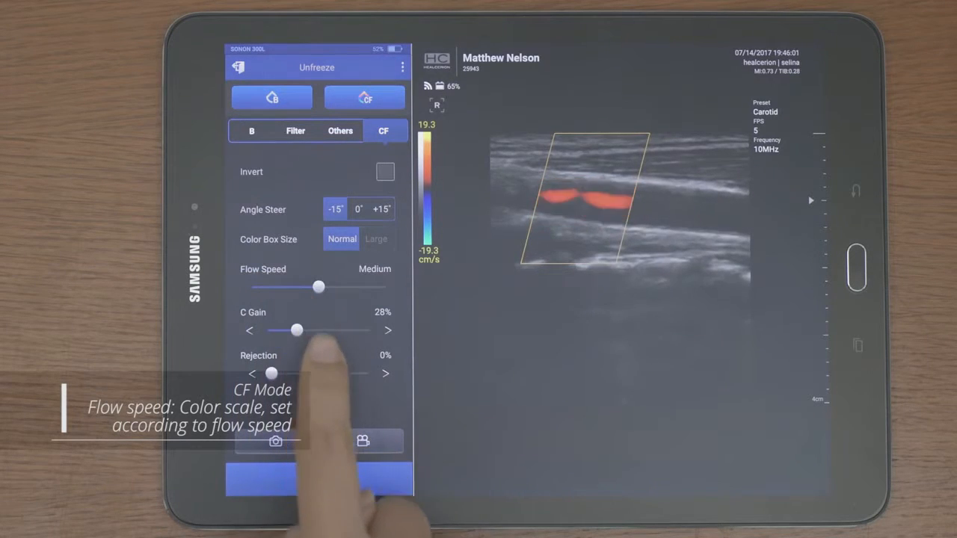
Adjust color gain to 43% and lower rejection to 0%.
drag(298, 330, 313, 330)
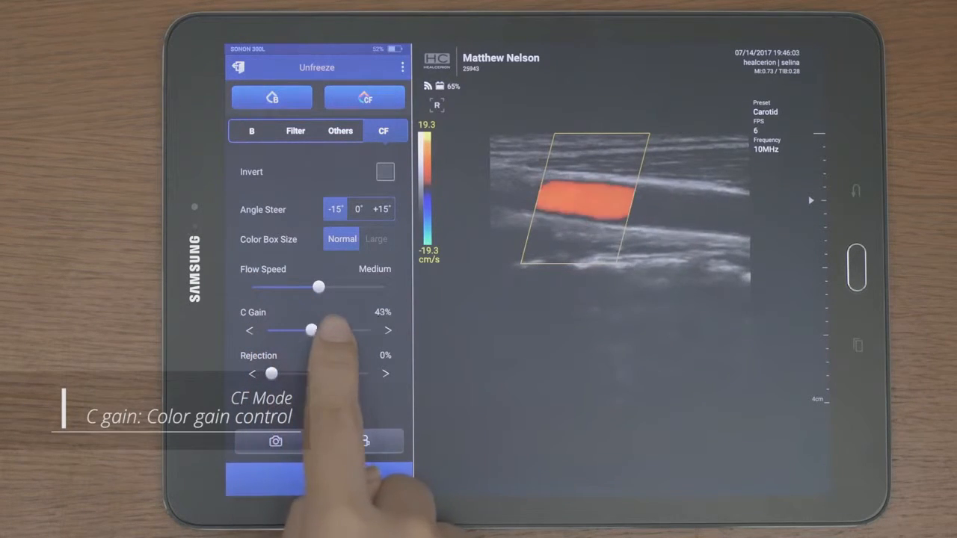
drag(312, 331, 335, 353)
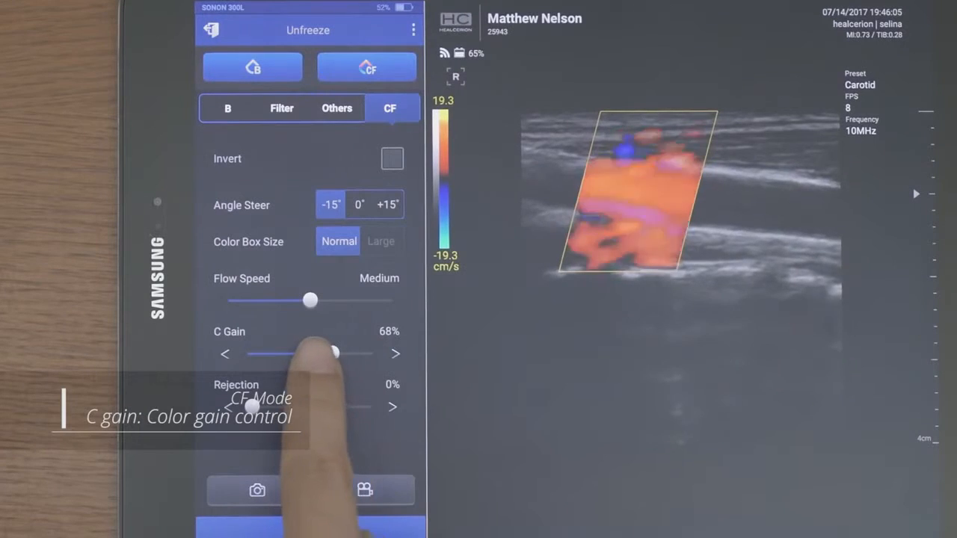
drag(334, 353, 300, 353)
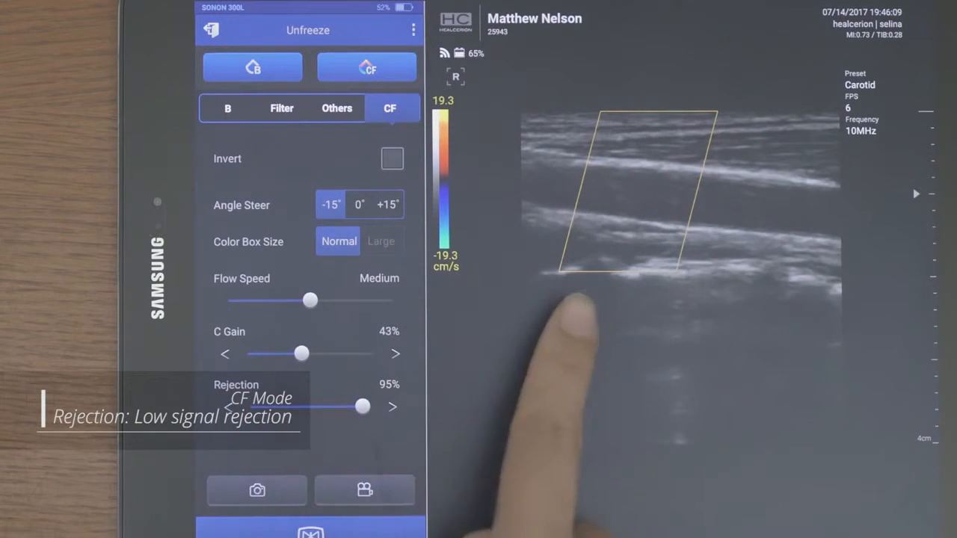
drag(363, 406, 249, 406)
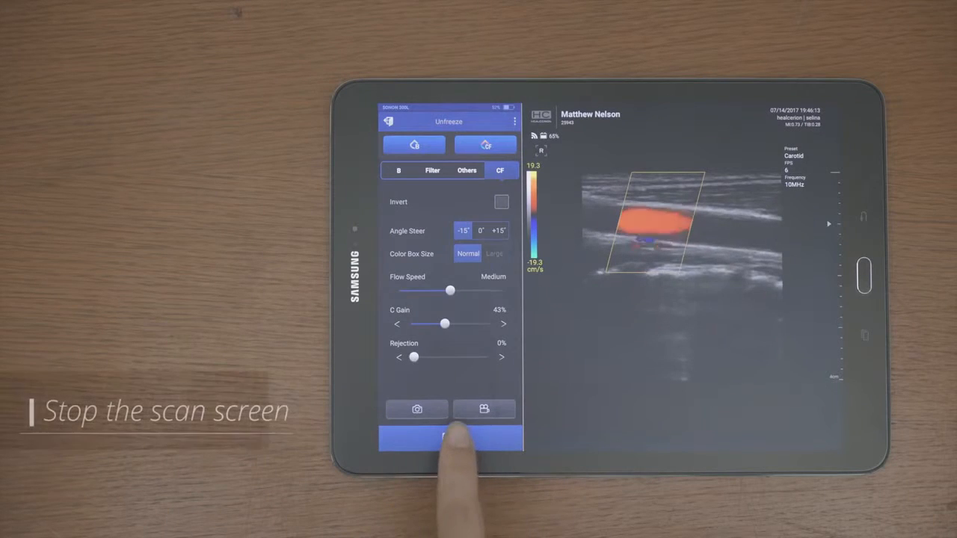
Freeze at frame 150, measure the vessel at 3.96mm, and label the image 'carotid'.
click(448, 449)
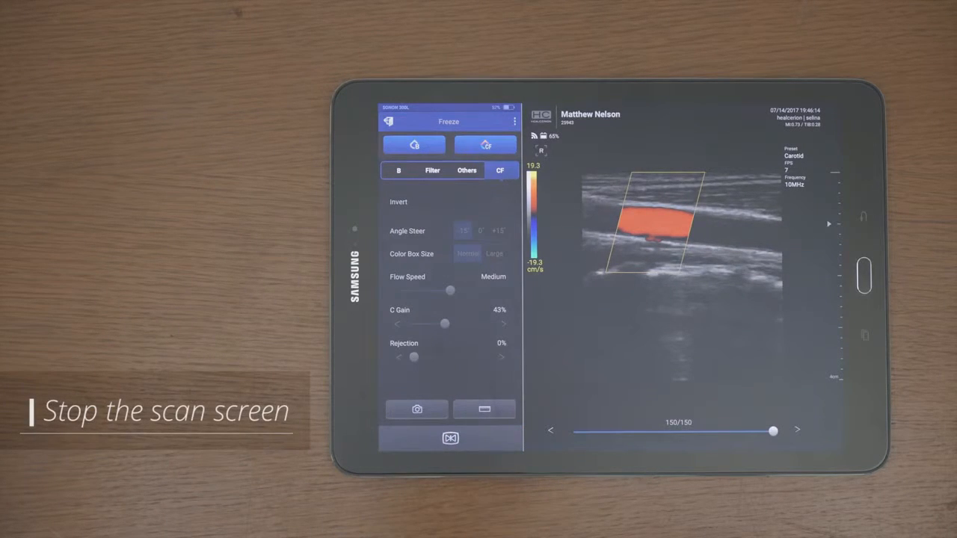
drag(772, 430, 742, 430)
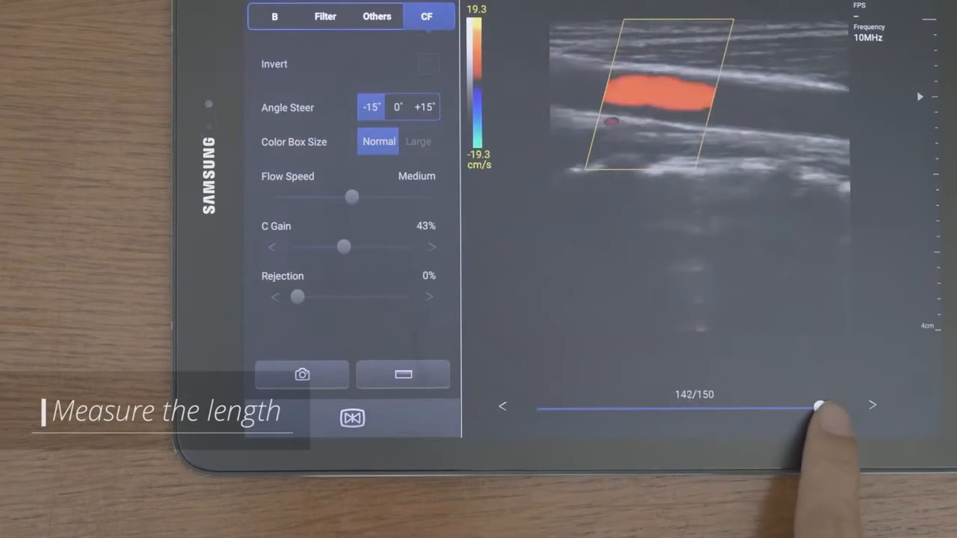
drag(819, 407, 836, 407)
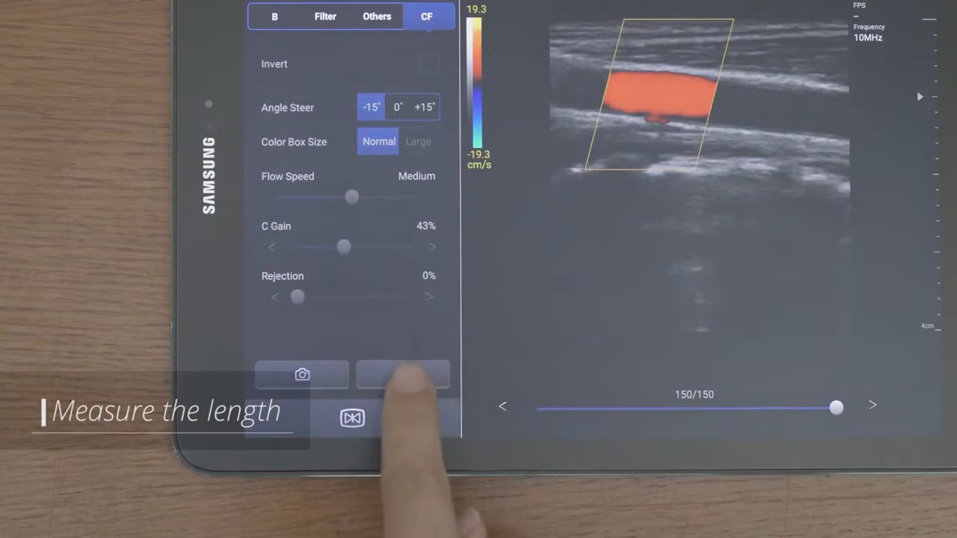
click(402, 375)
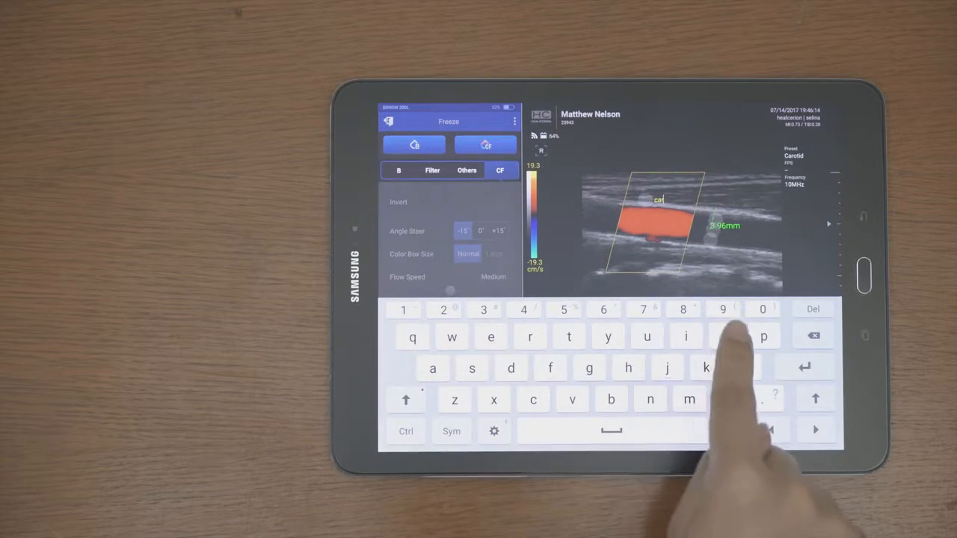
text(otid)
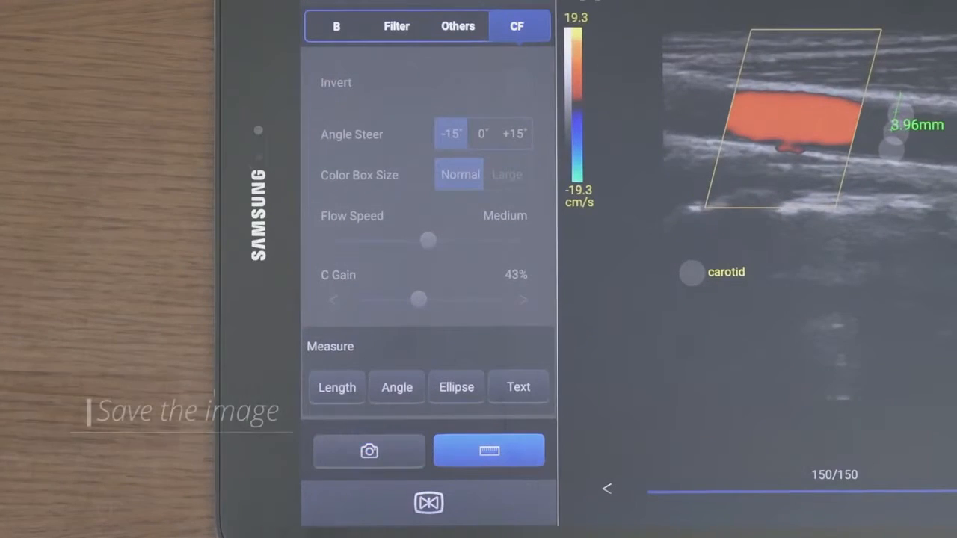
click(368, 451)
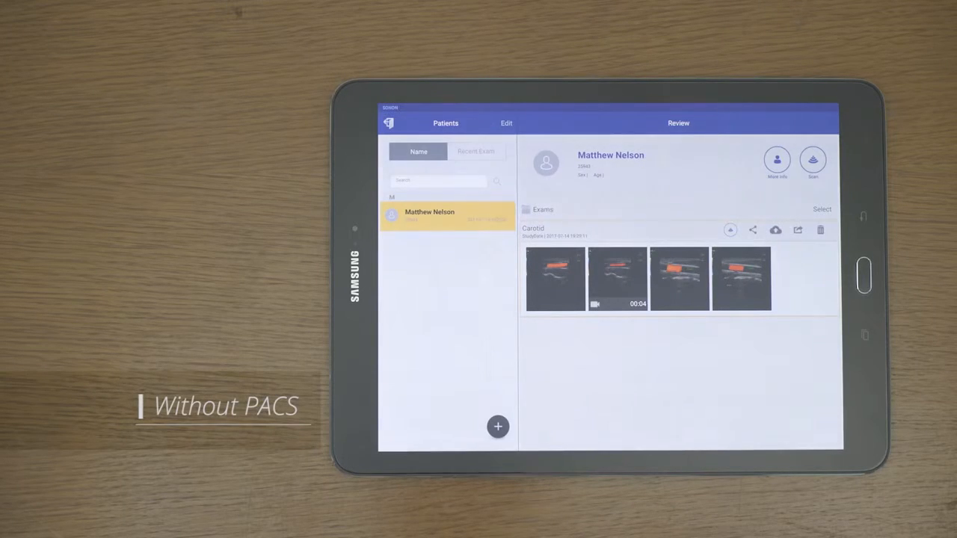
Select the first two carotid thumbnails in Review and share them.
click(822, 208)
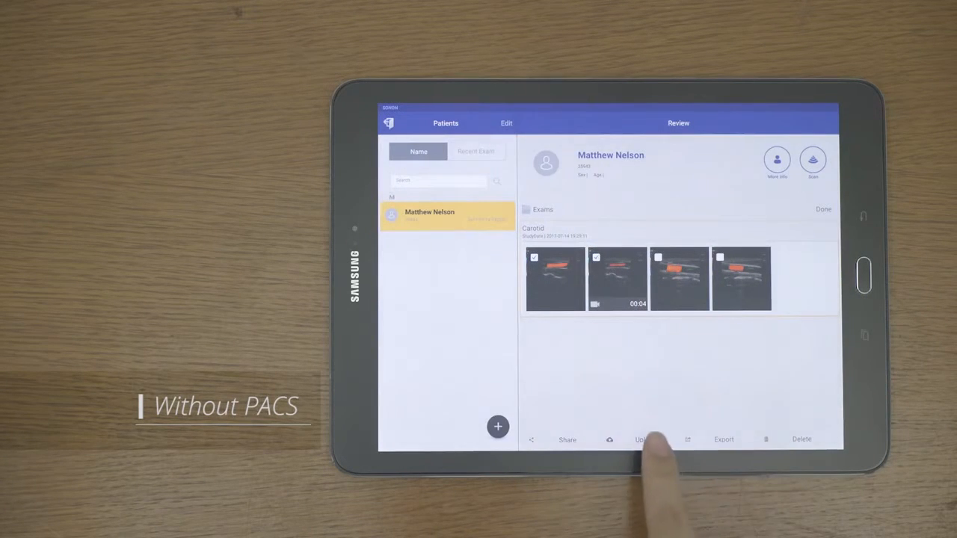
click(567, 440)
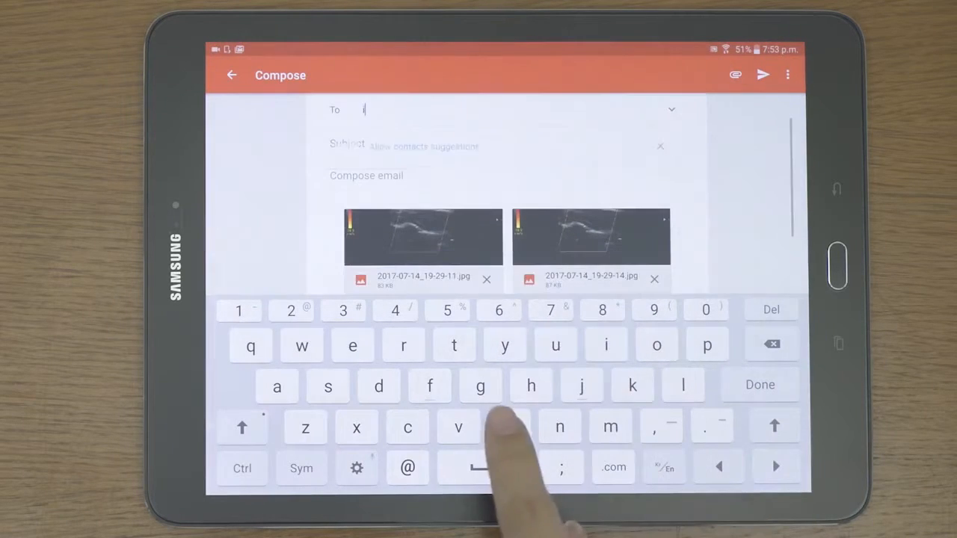
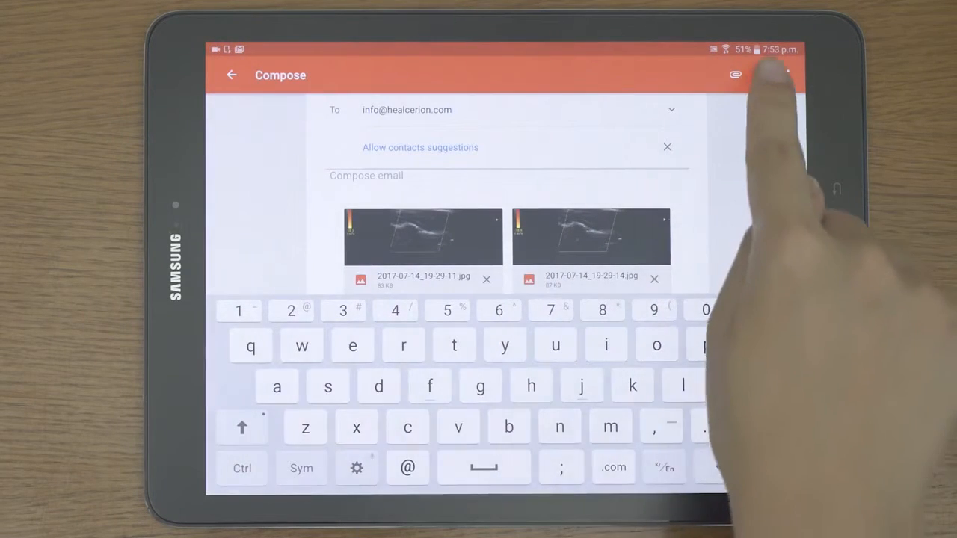
click(785, 75)
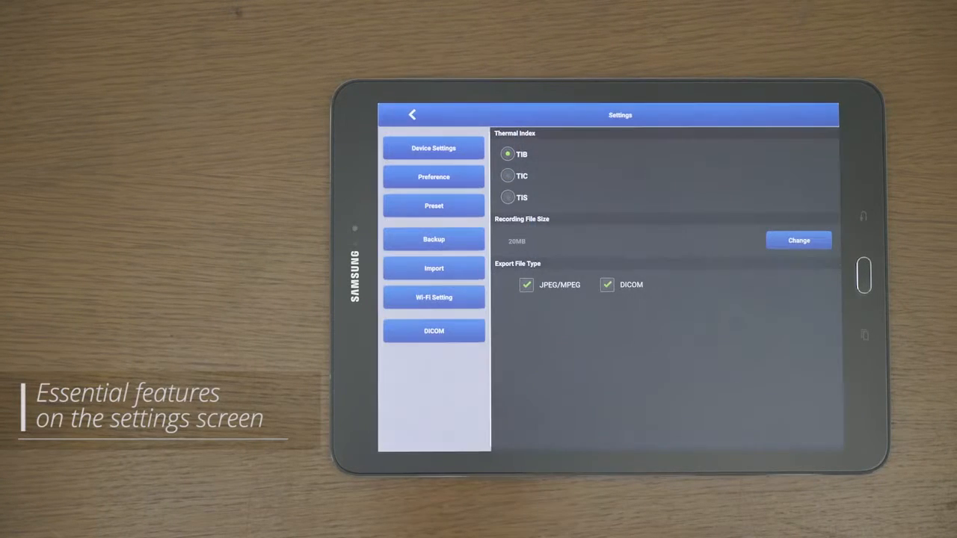
Open Device Settings and view the Recording File Size setting.
click(433, 297)
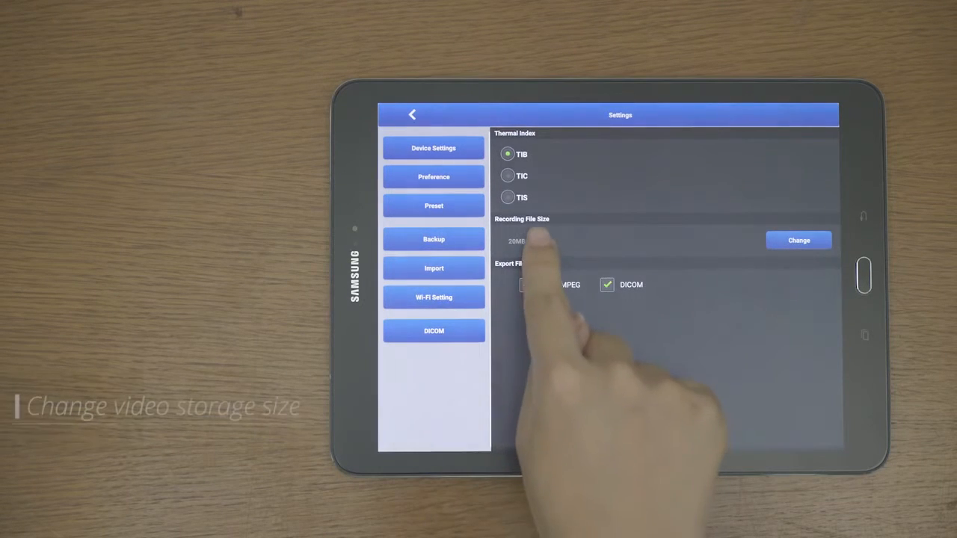
click(799, 240)
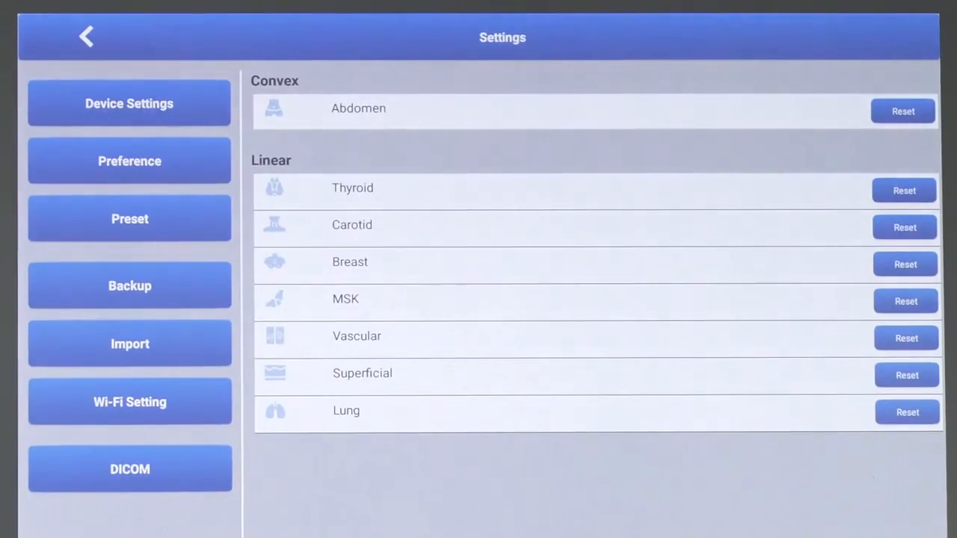
click(904, 191)
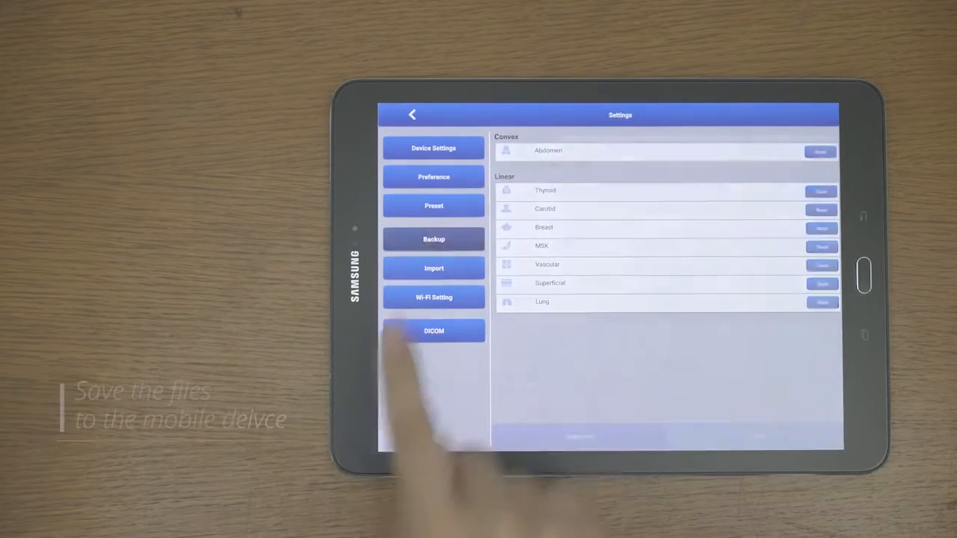
click(434, 238)
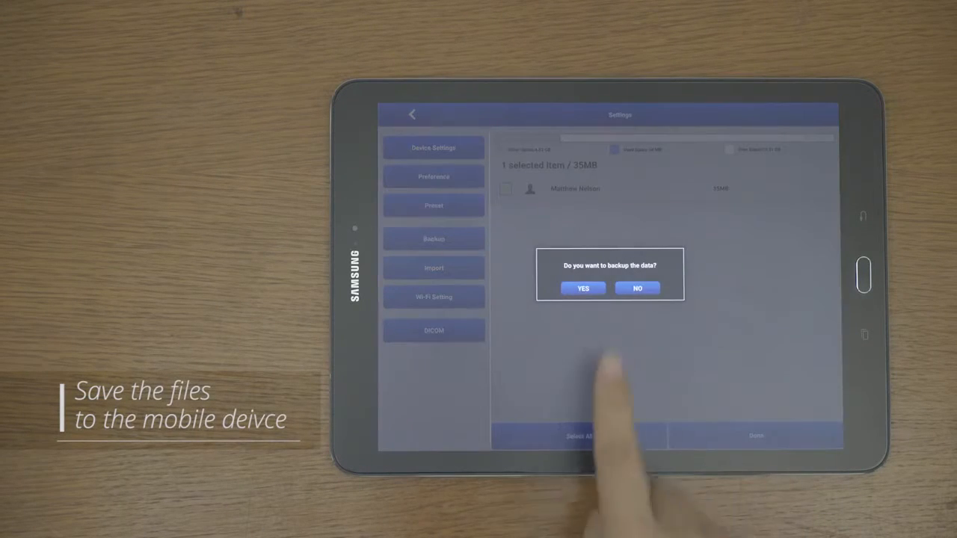
click(583, 288)
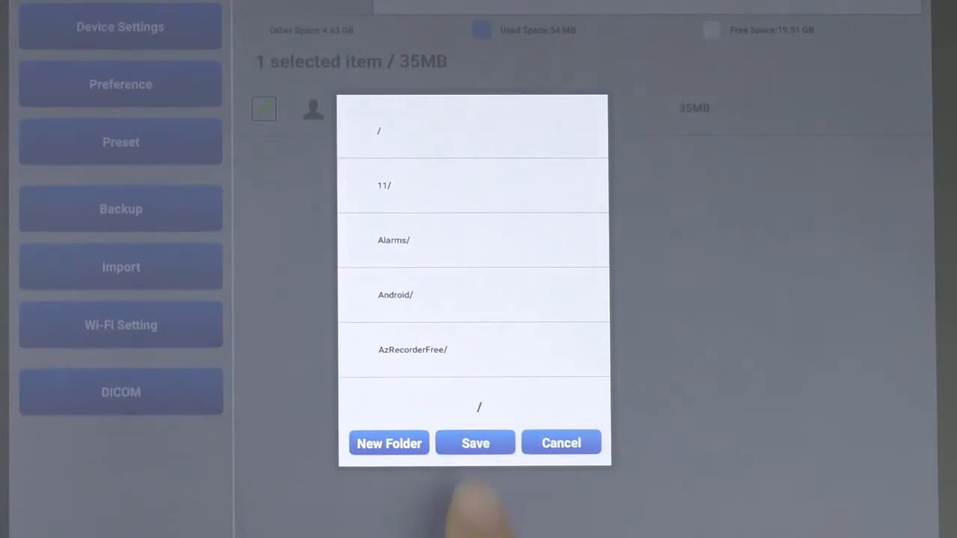
click(475, 442)
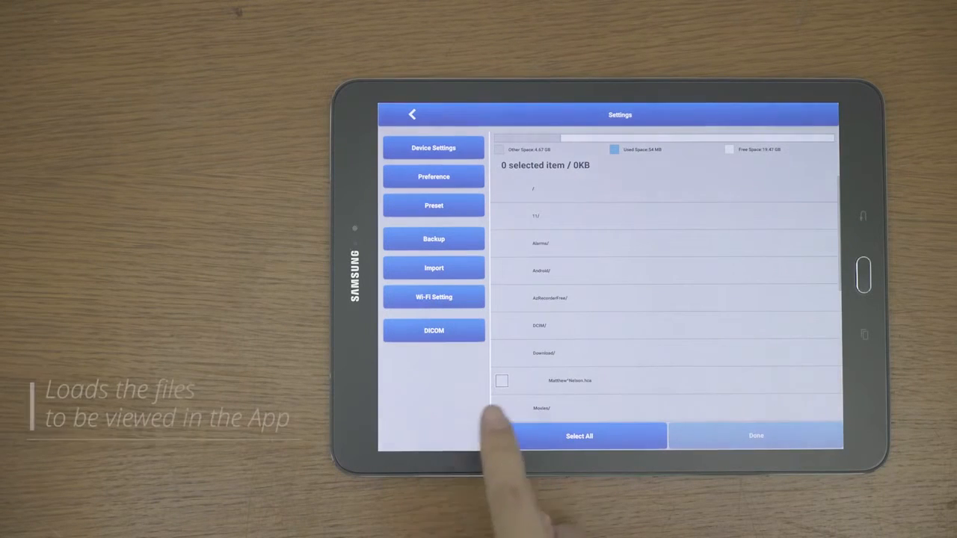
click(501, 381)
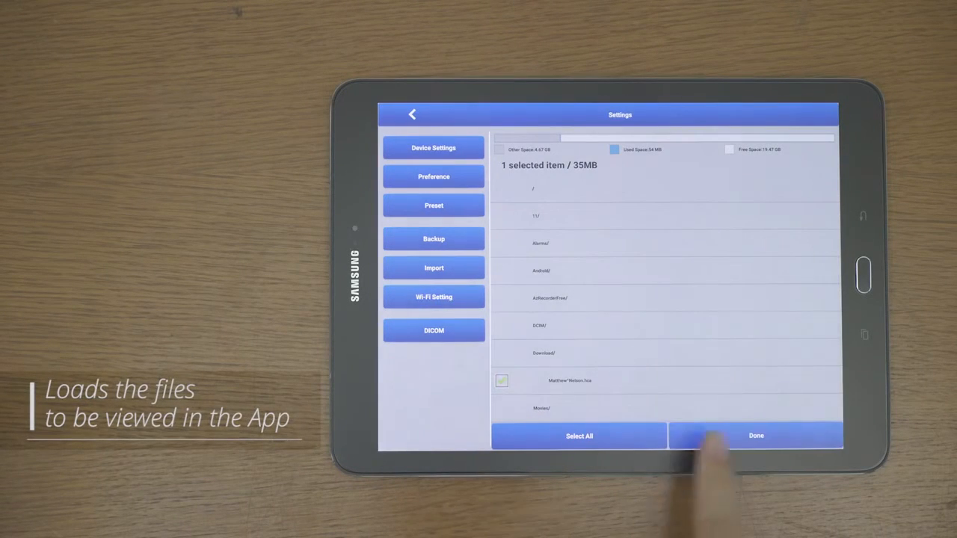
click(756, 436)
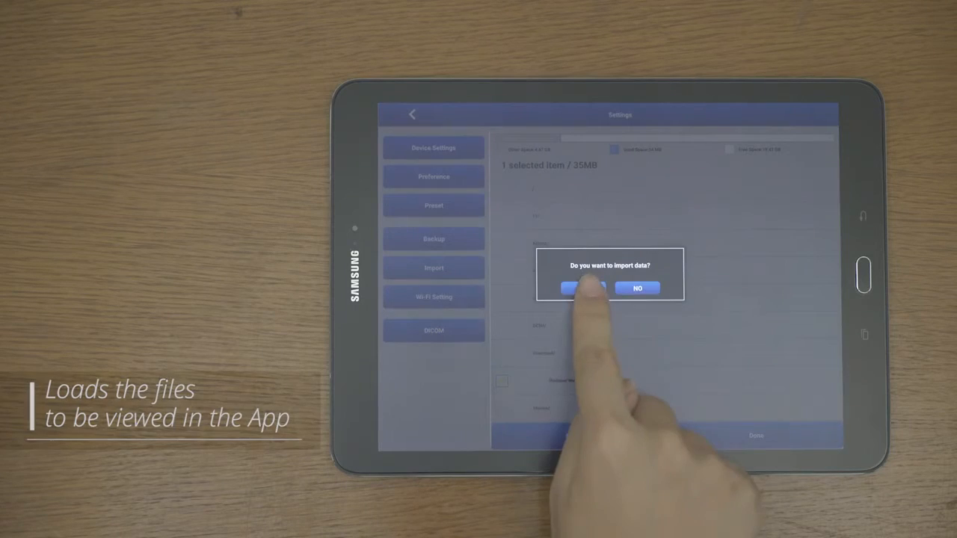
click(578, 288)
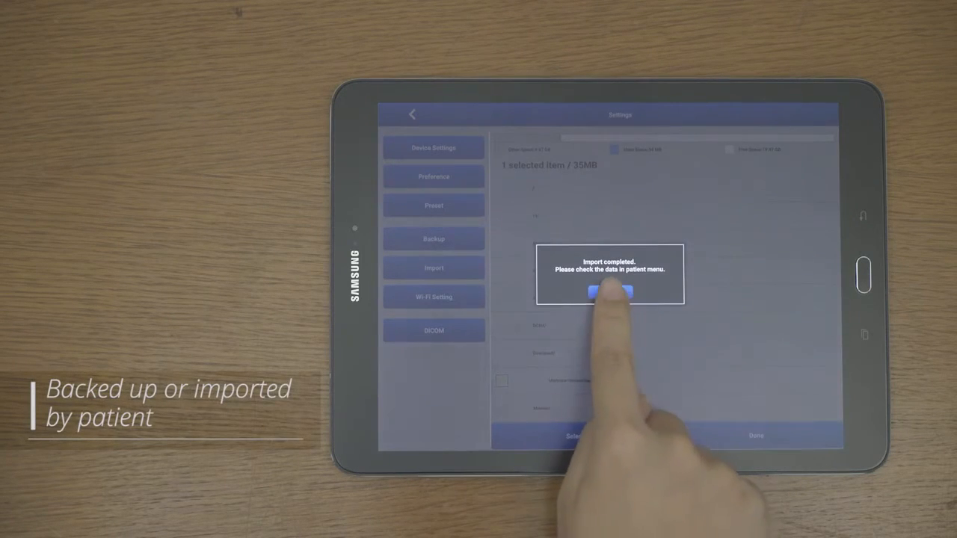
click(609, 292)
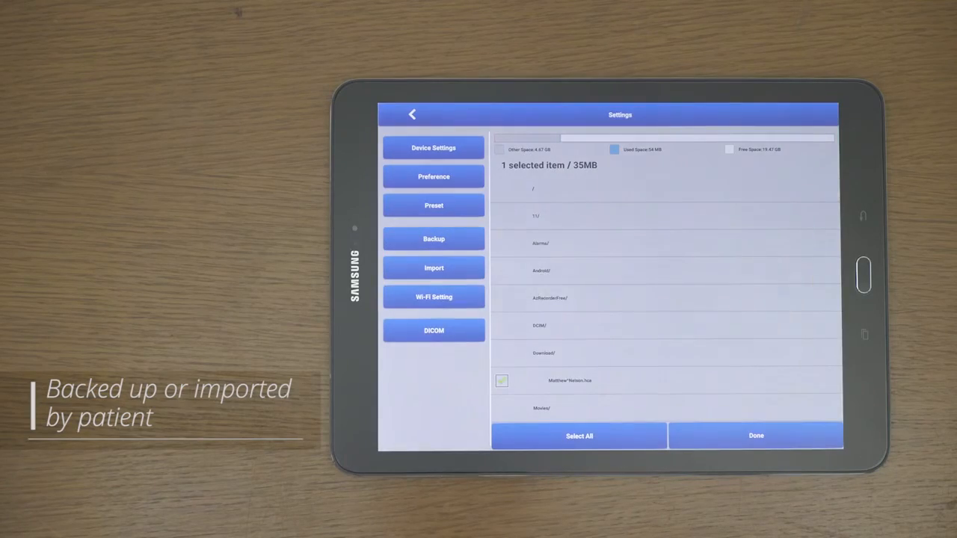